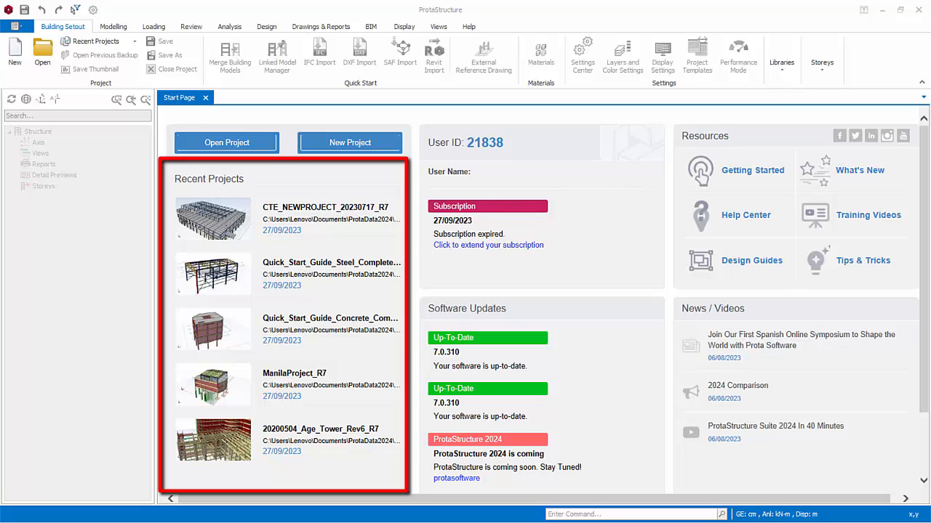
mouse_move(624, 364)
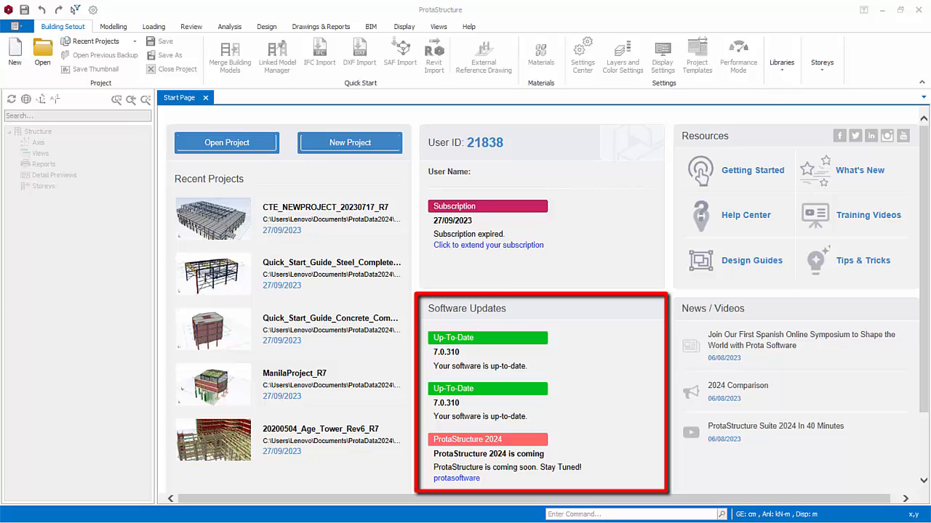
mouse_move(624, 364)
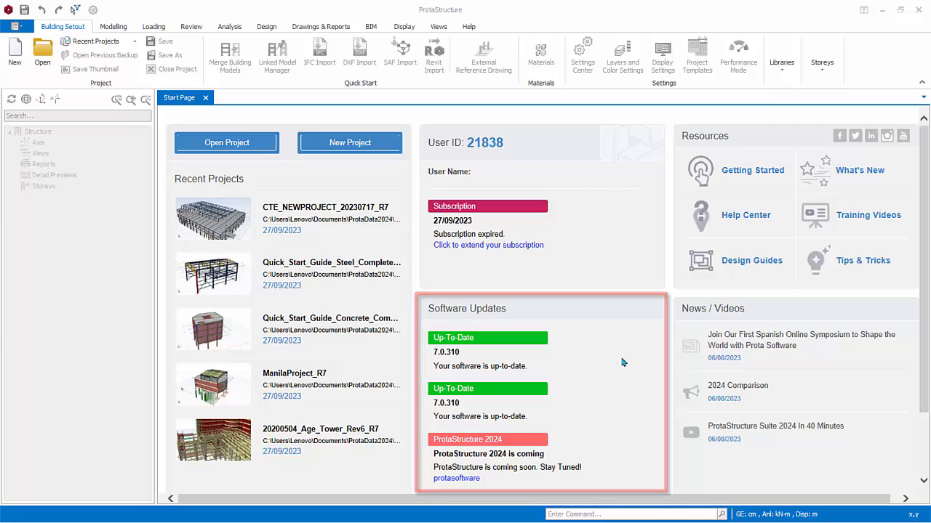
- Browse ProtaData2024 projects in Open Project and preview the concrete quick-start project
left_click(226, 141)
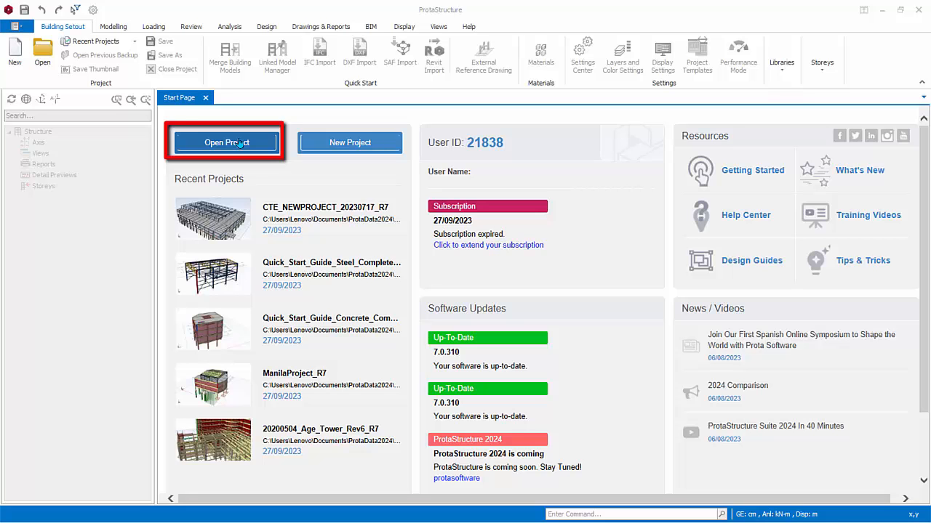
left_click(225, 142)
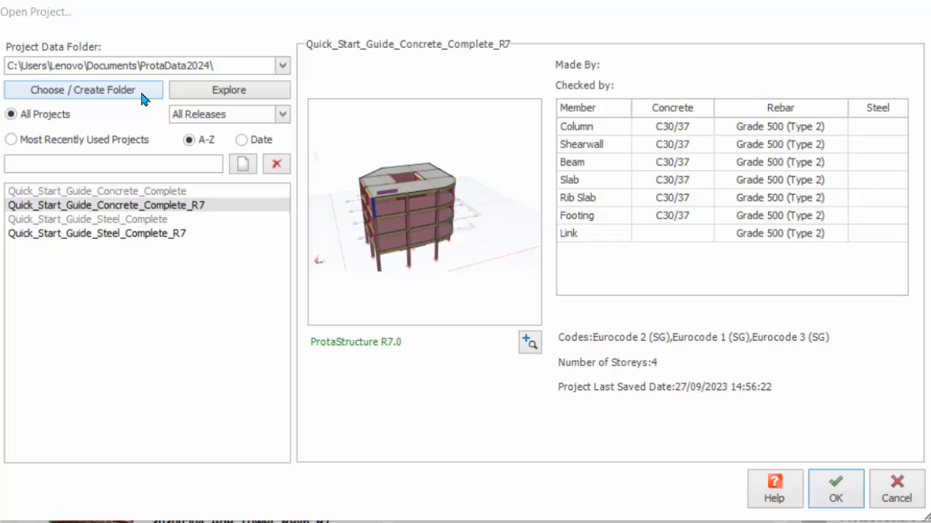
mouse_move(228, 89)
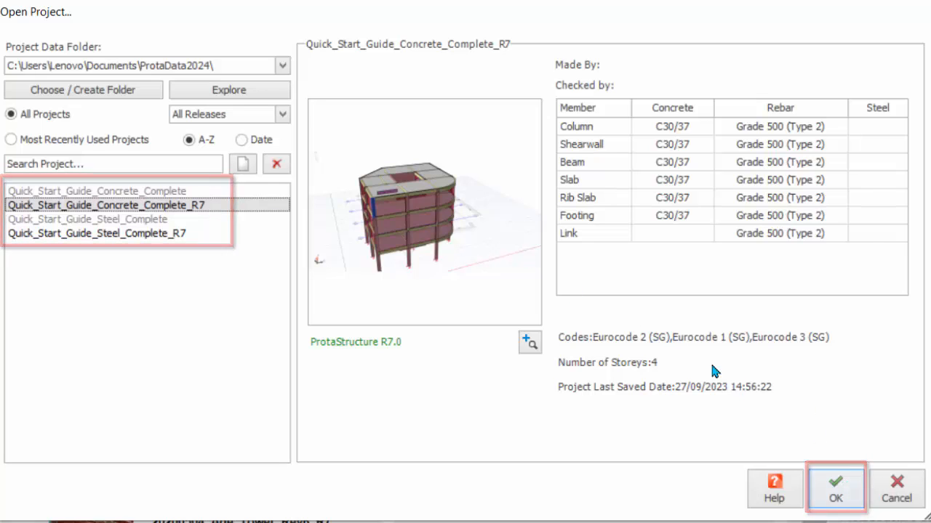
left_click(283, 65)
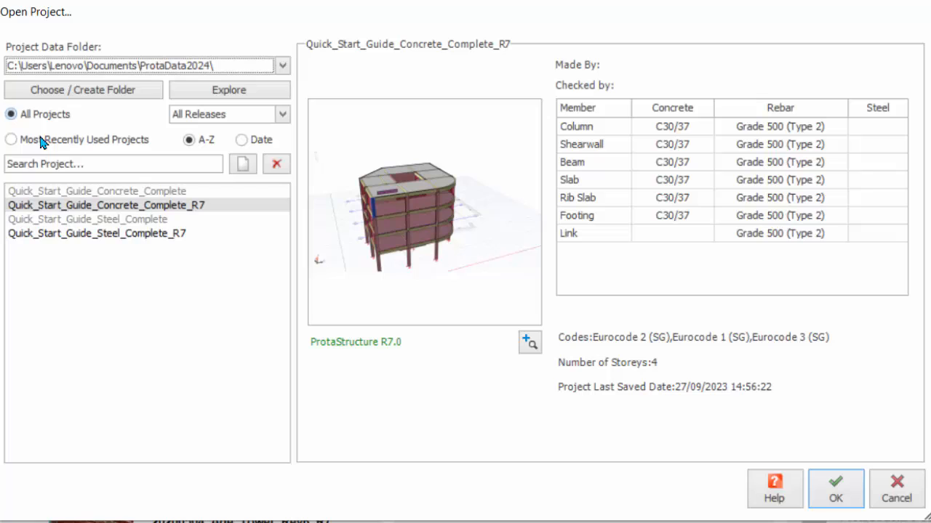
left_click(10, 138)
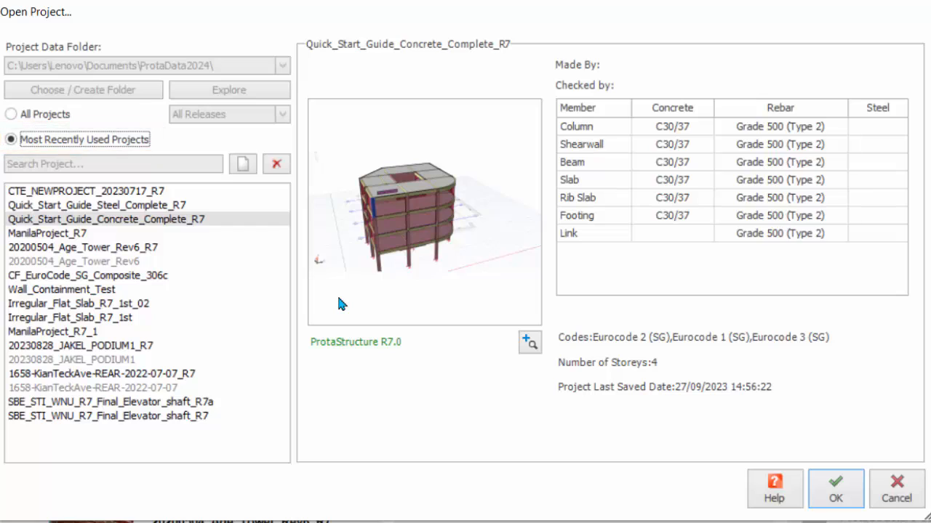
mouse_move(115, 269)
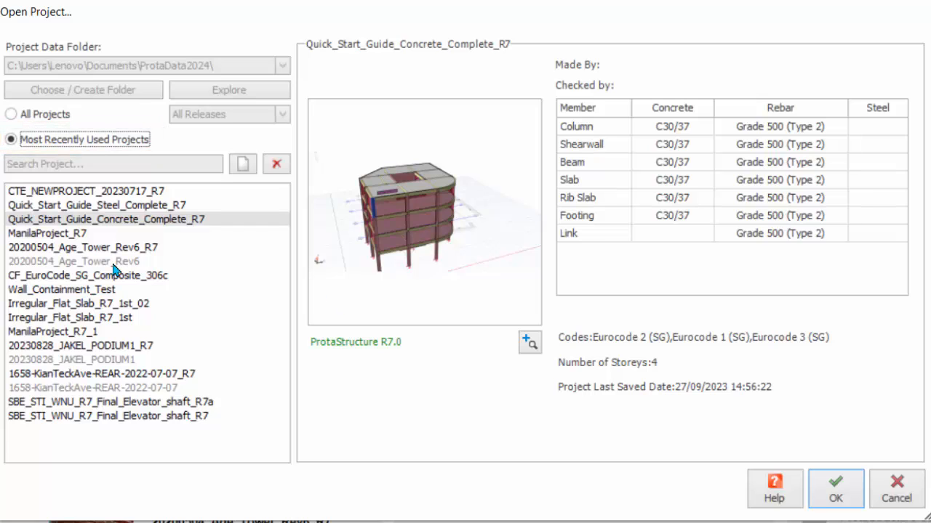
left_click(74, 261)
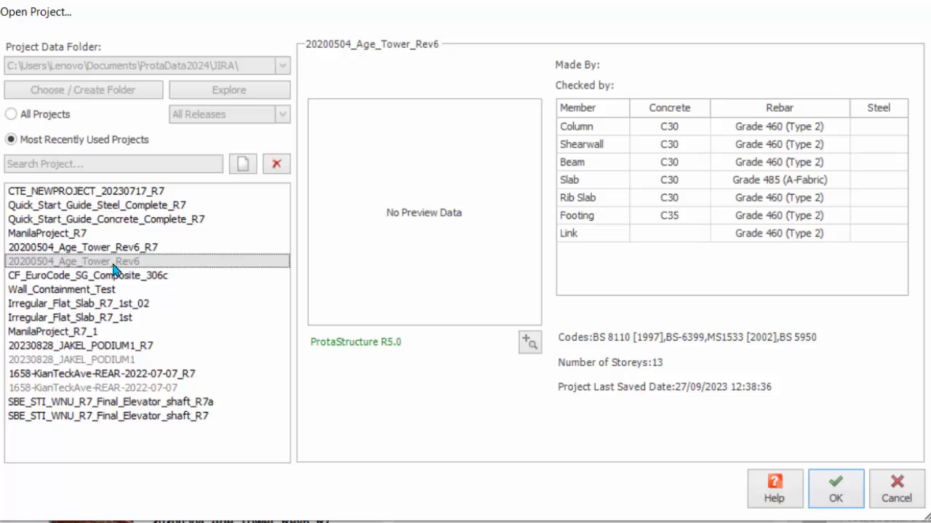
mouse_move(181, 271)
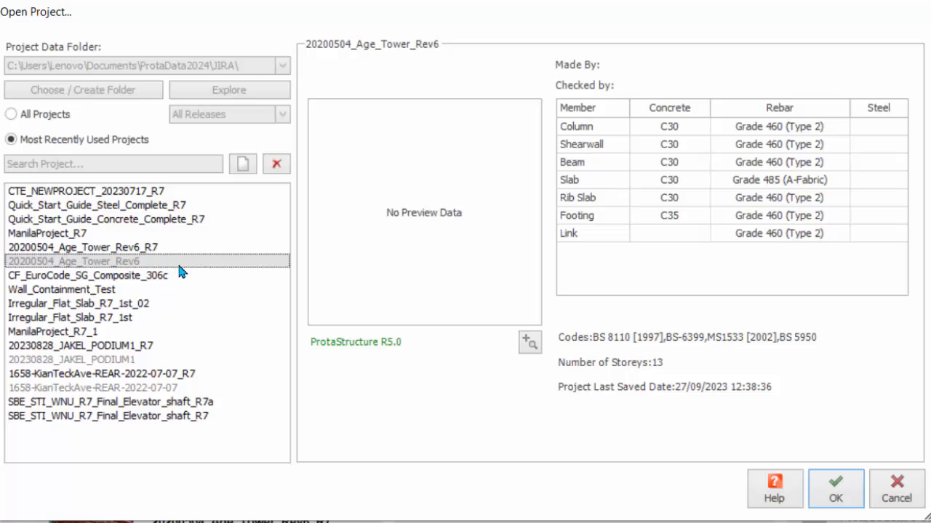
mouse_move(287, 256)
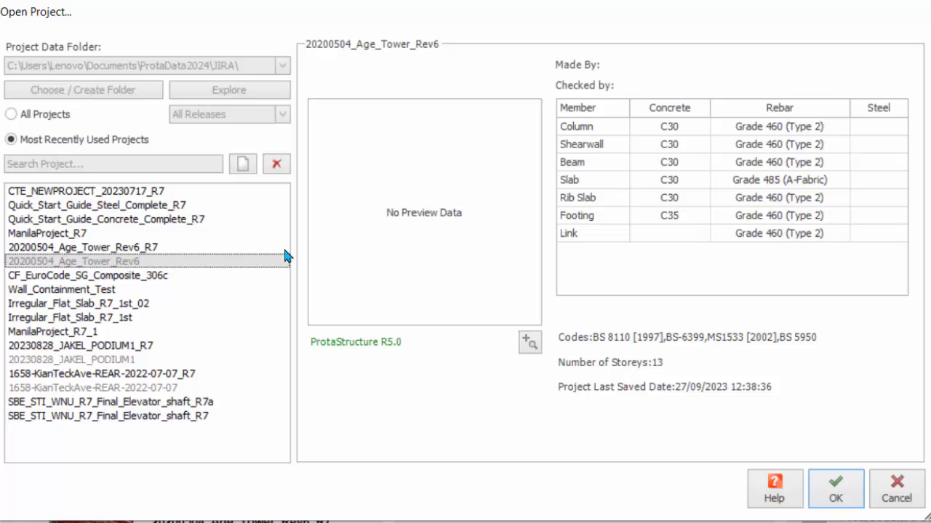
mouse_move(294, 260)
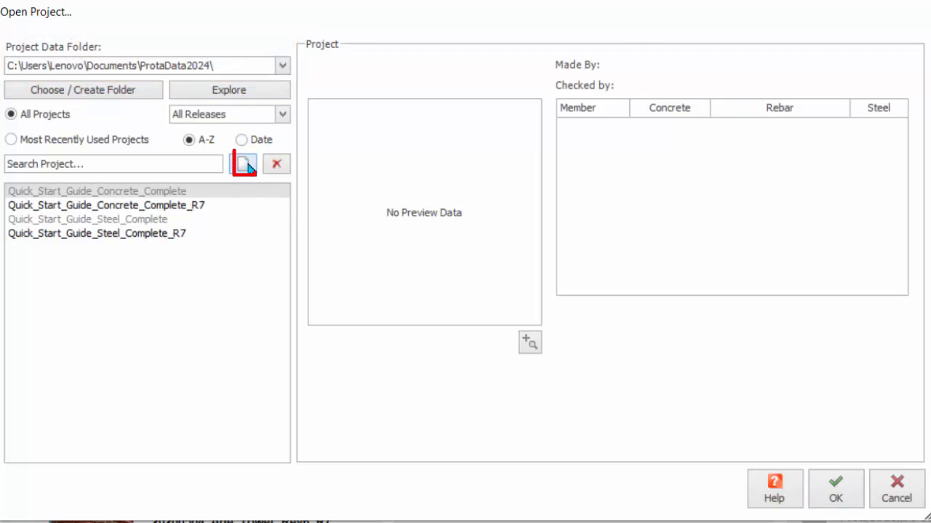
- Create project code Training_1 using the Singapore (EuroCode) template, opening an empty storey plan
left_click(243, 163)
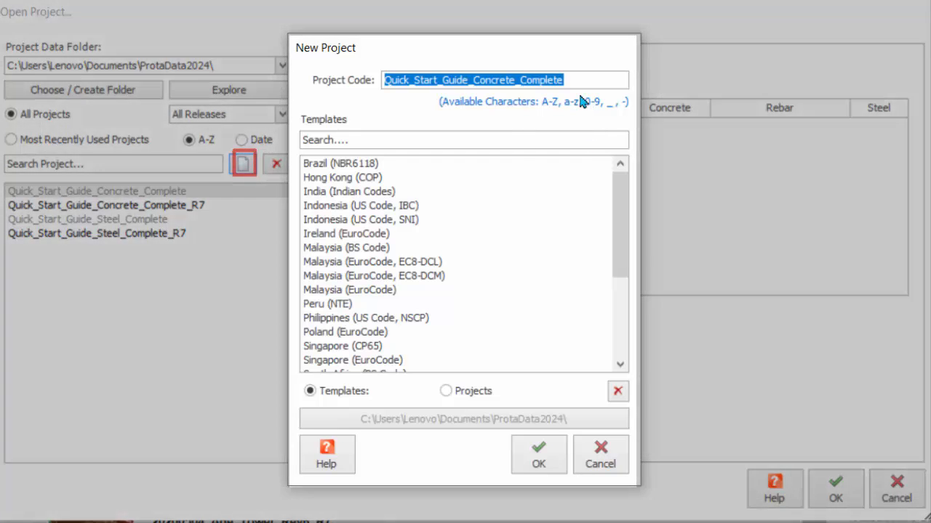
type("T")
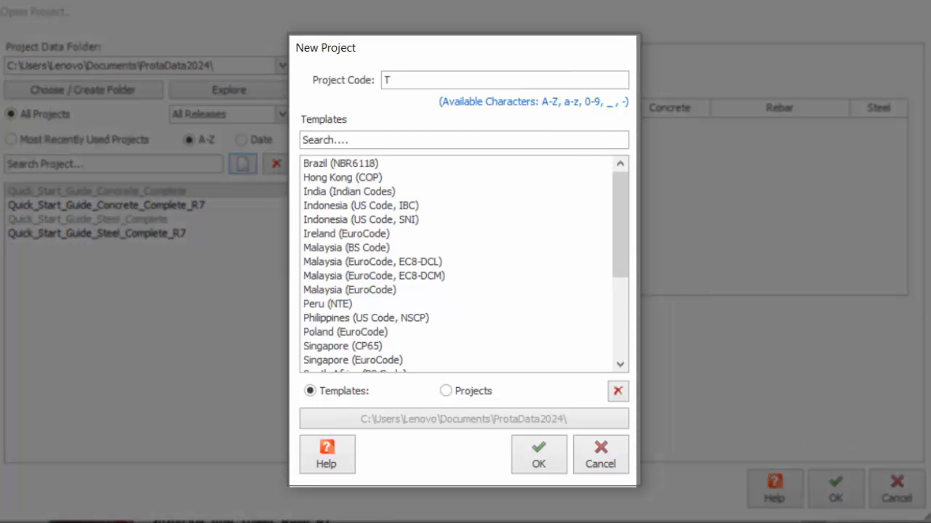
type("Training_1")
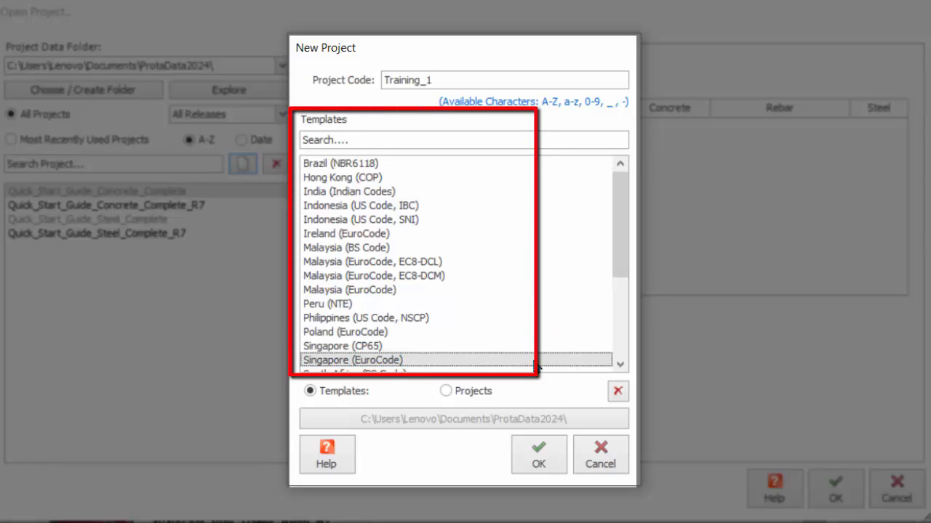
mouse_move(569, 361)
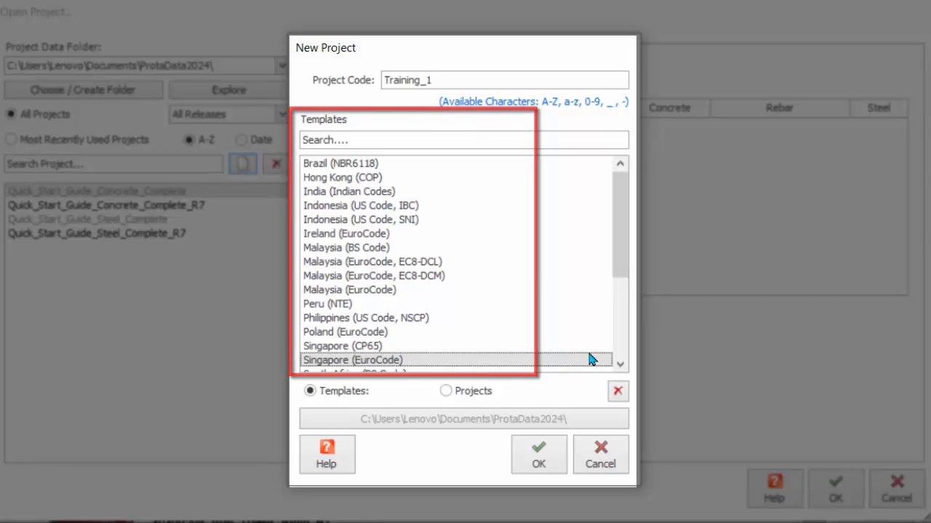
left_click(446, 391)
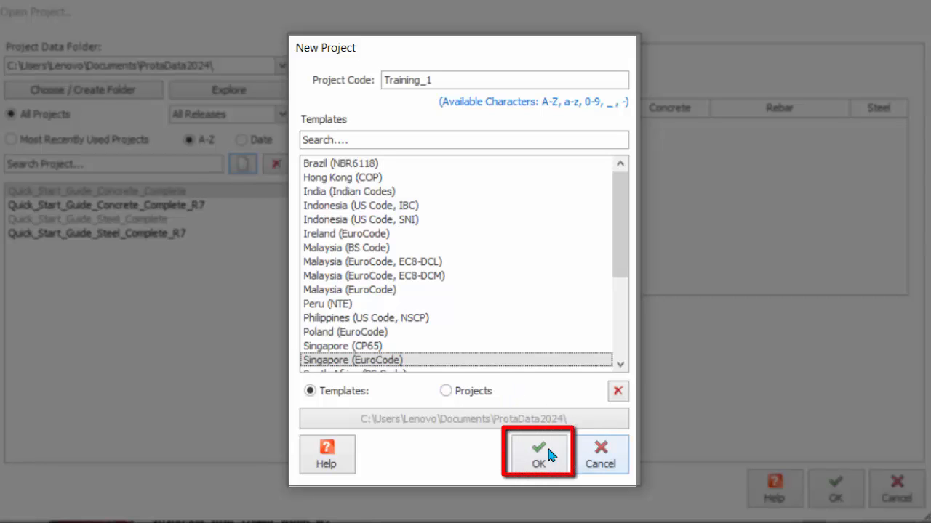
left_click(538, 458)
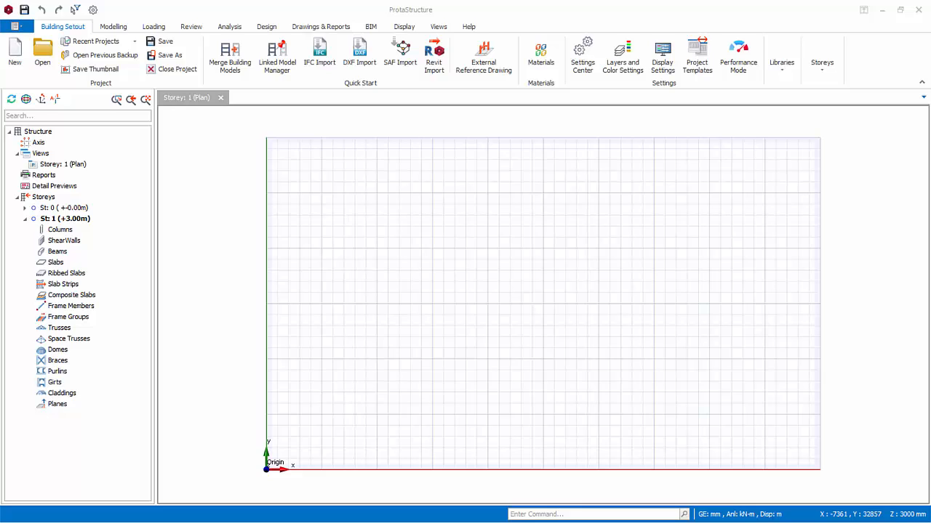
mouse_move(865, 350)
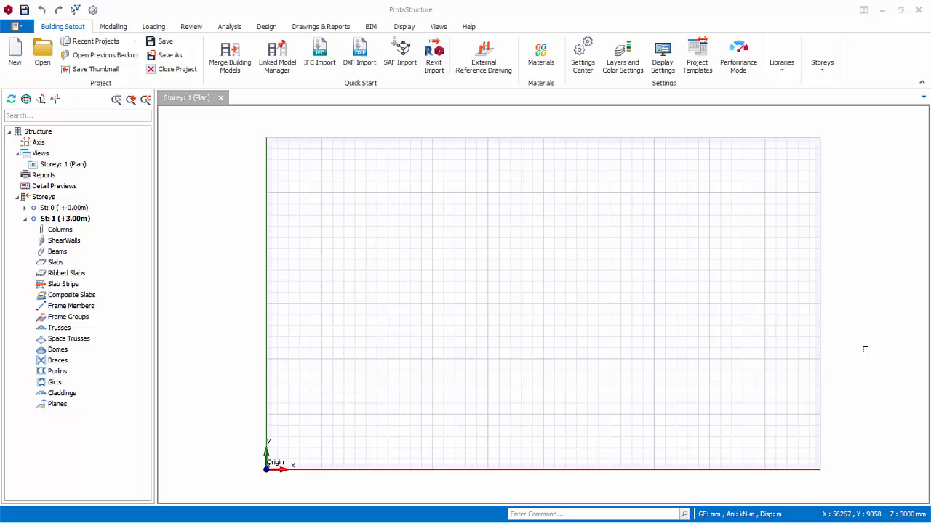
mouse_move(280, 140)
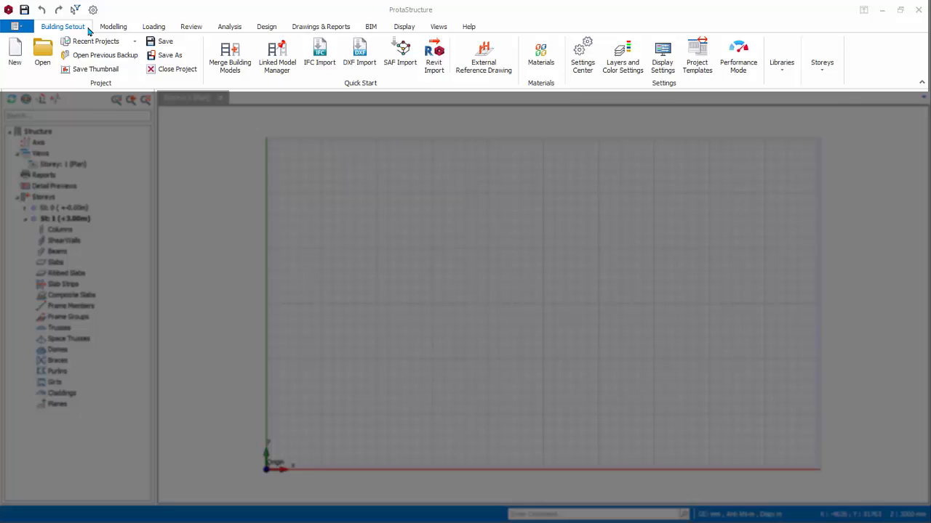
mouse_move(104, 56)
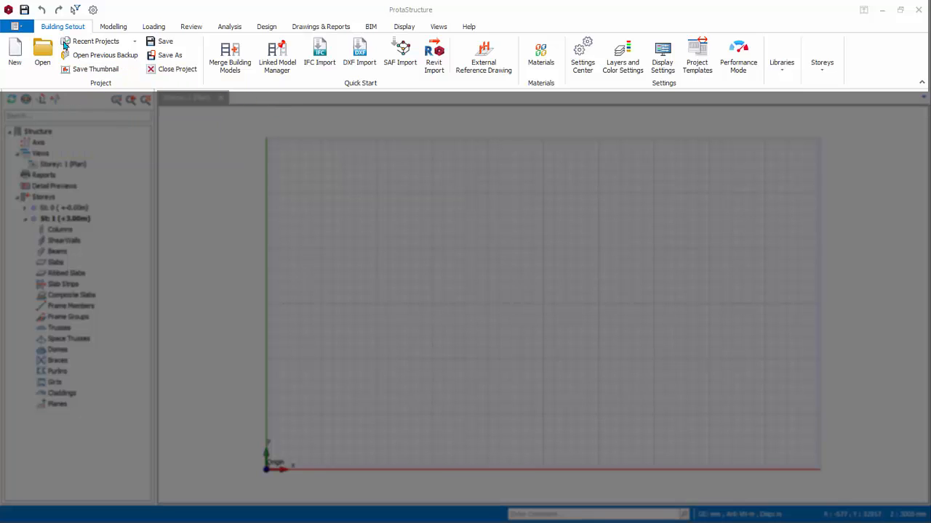
mouse_move(15, 54)
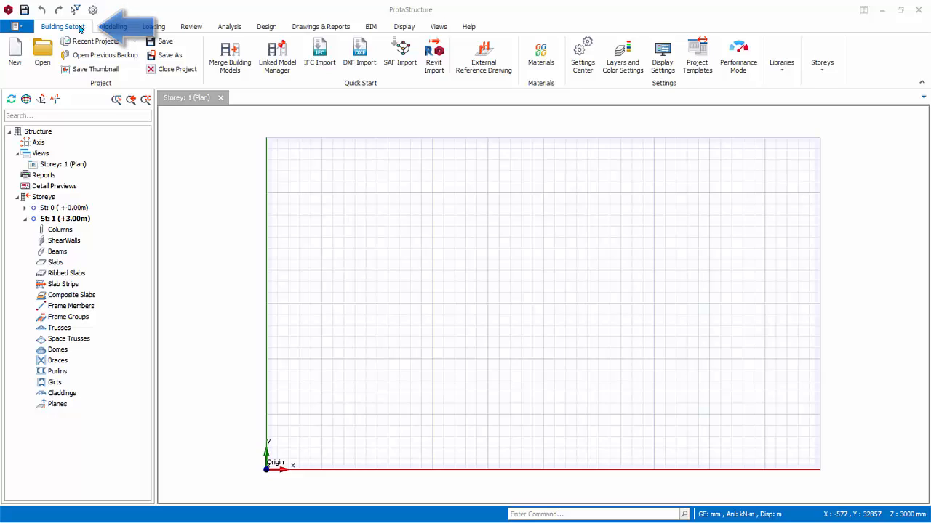
- Show the Modelling, Loading, Review, Analysis, Design and Drawings & Reports command sets in turn
left_click(113, 27)
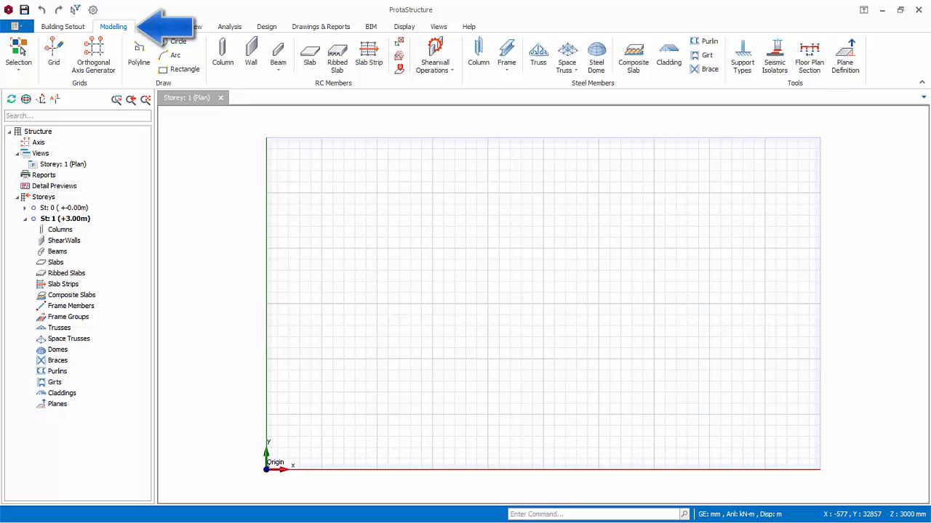
left_click(153, 27)
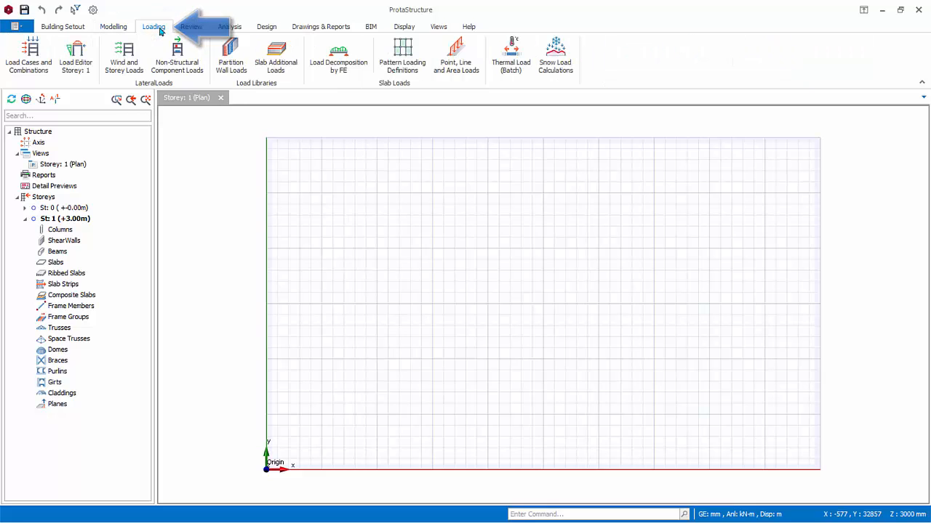
left_click(192, 27)
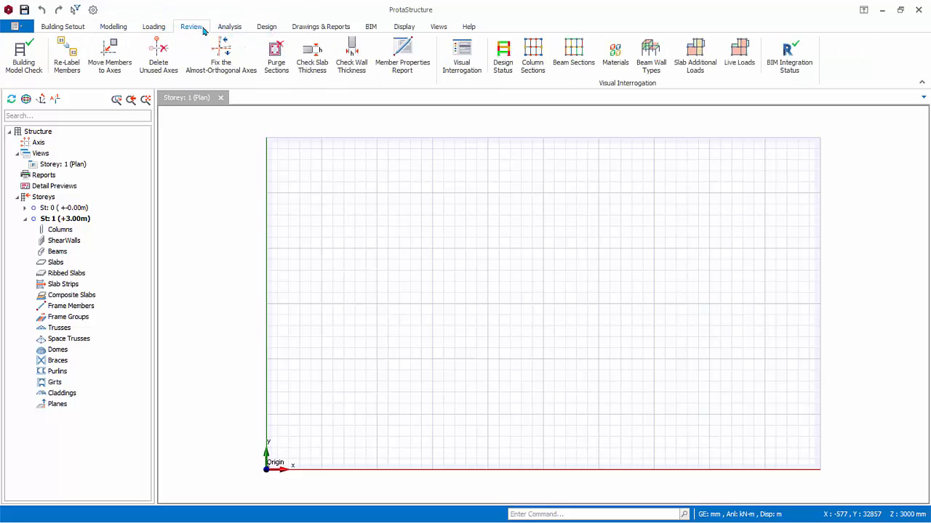
left_click(229, 27)
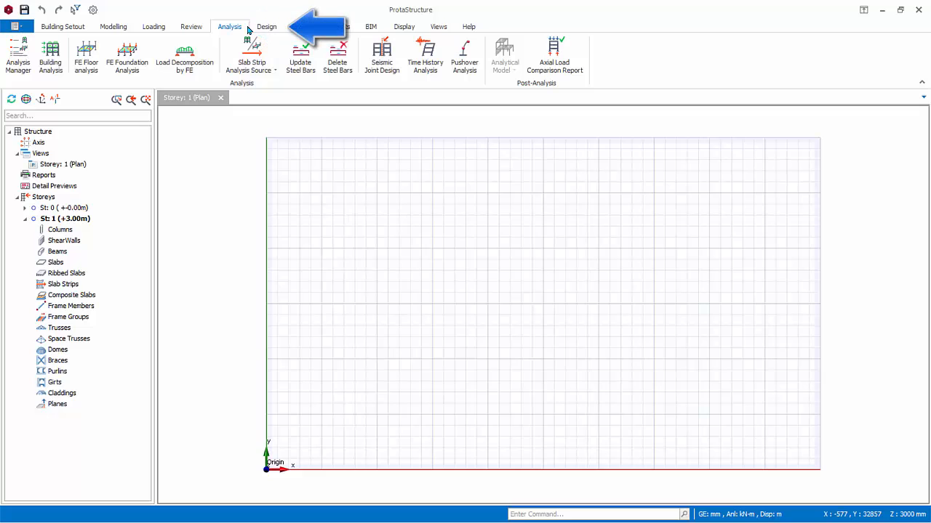
left_click(266, 26)
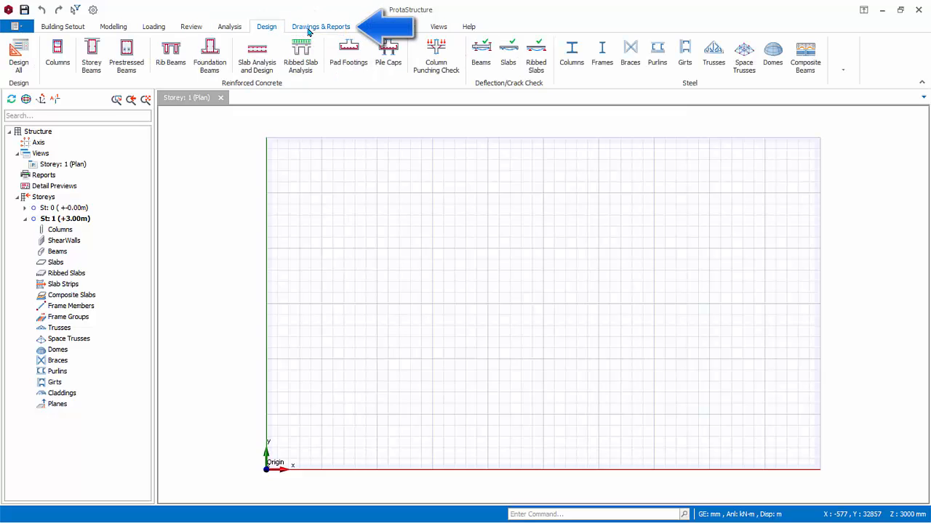
left_click(320, 27)
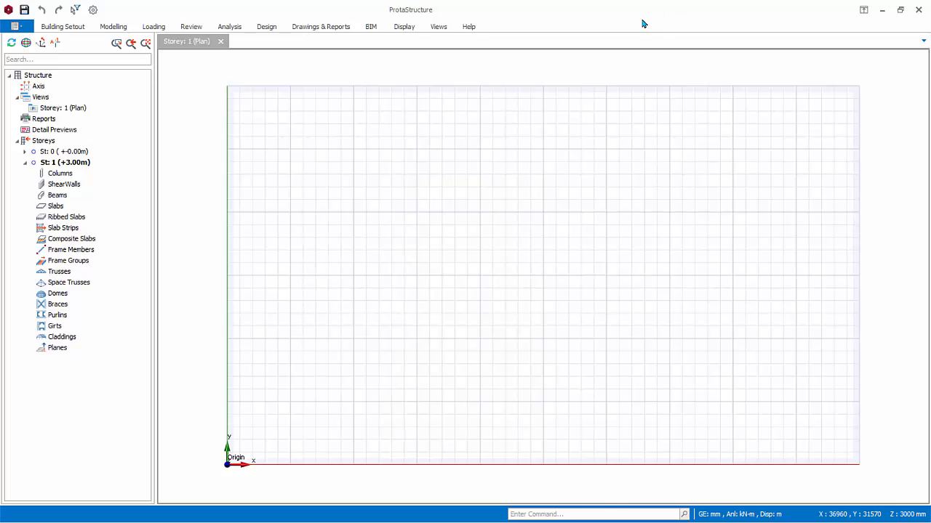
left_click(62, 26)
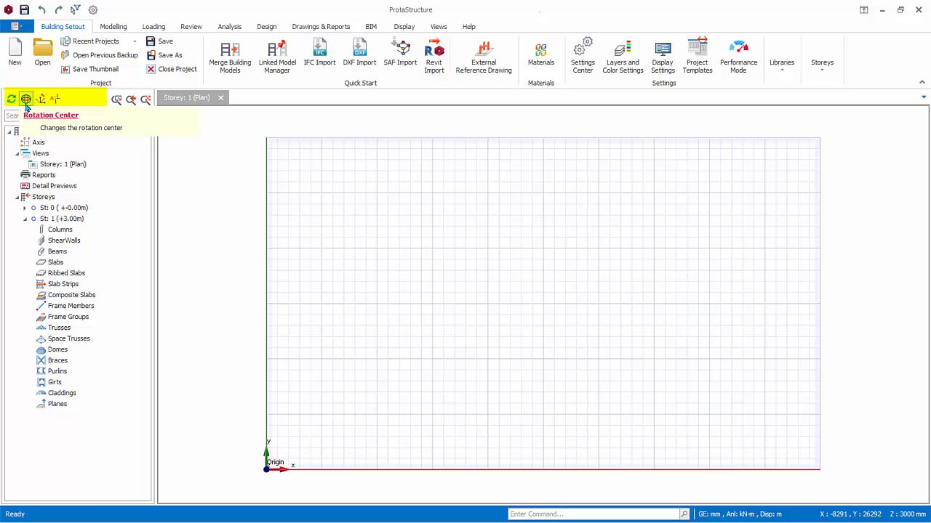
mouse_move(25, 99)
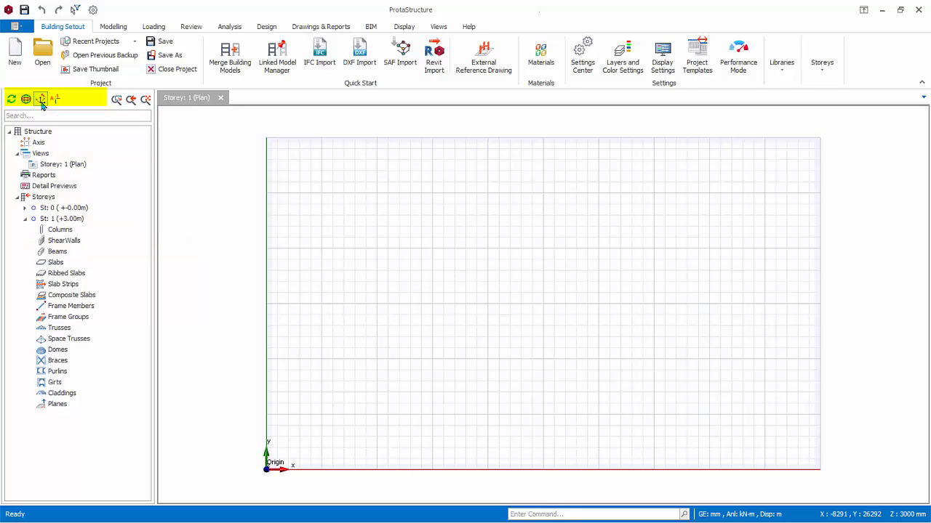
mouse_move(56, 99)
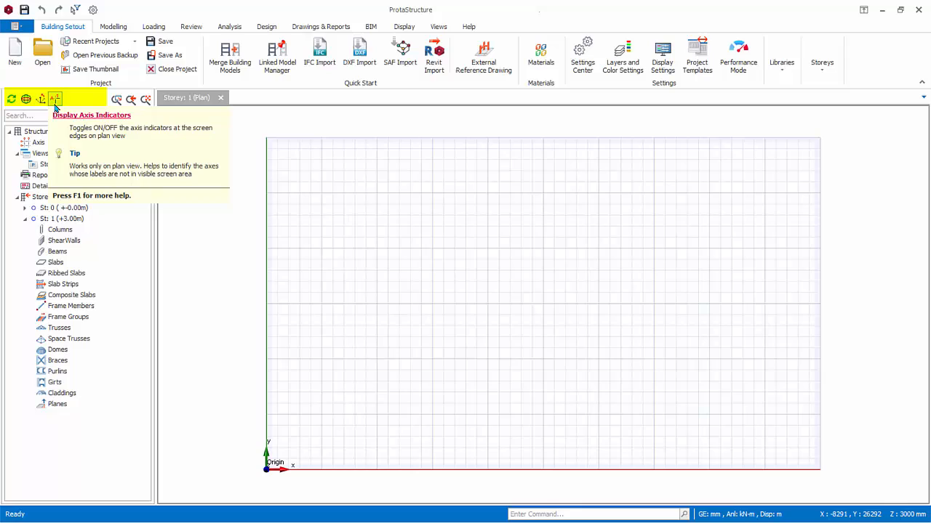
mouse_move(107, 104)
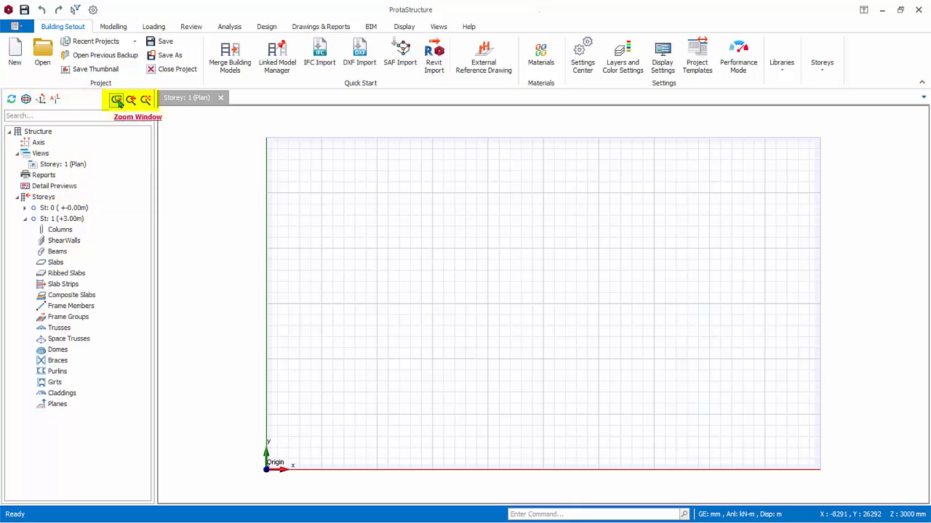
left_click(117, 99)
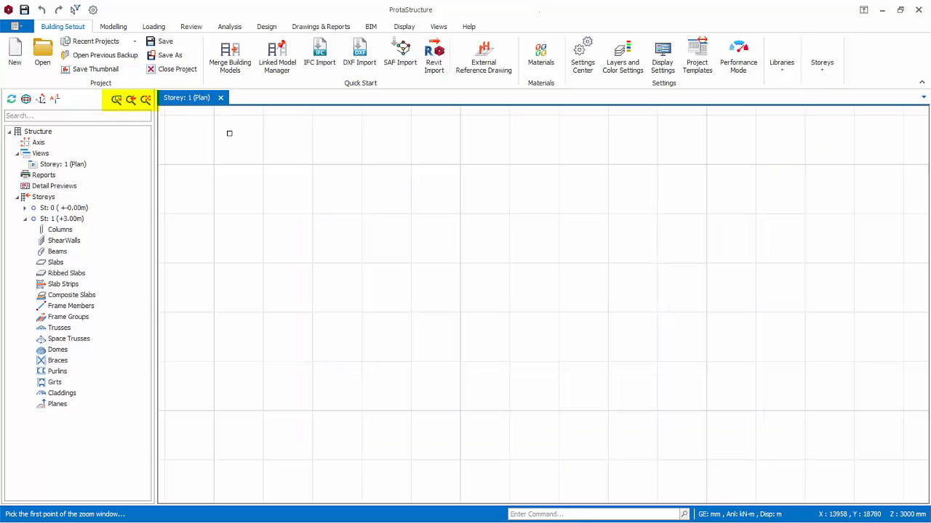
mouse_move(130, 99)
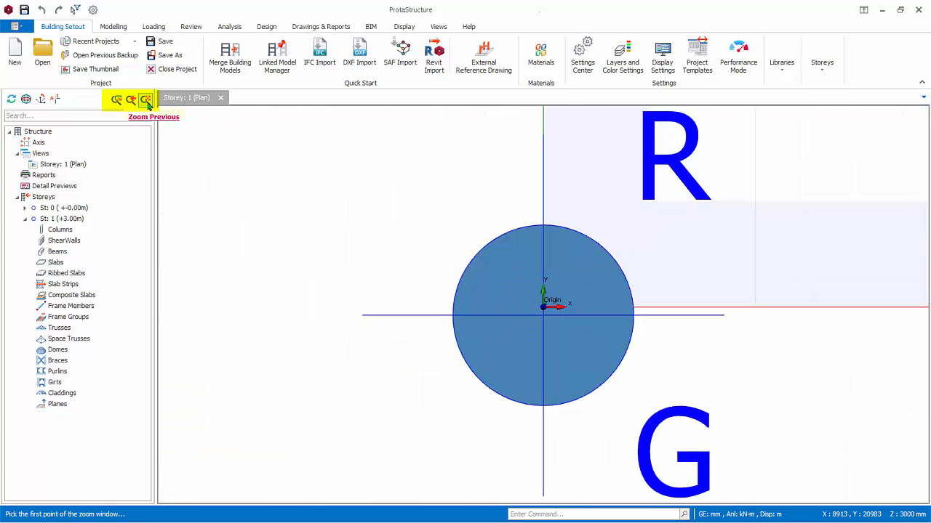
left_click(146, 99)
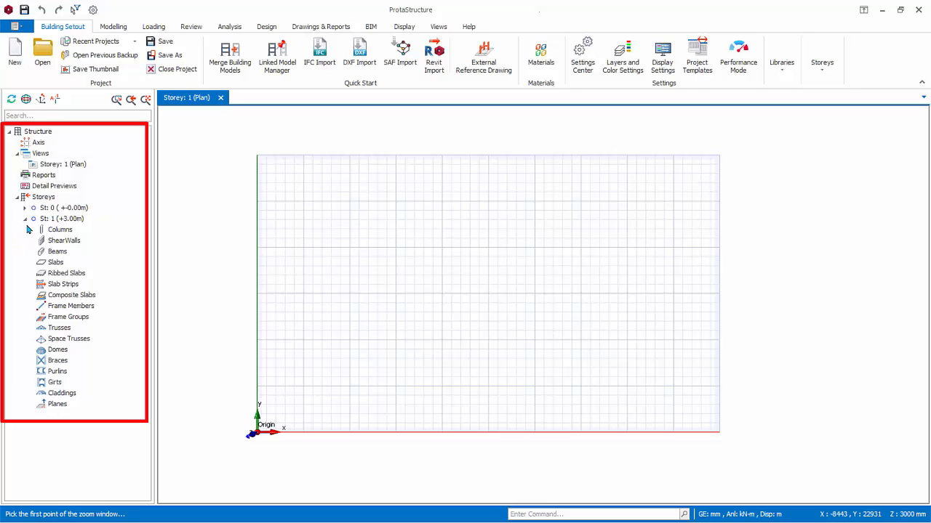
- Collapse and re-expand the St: 1 storey branch, then enter 1 in the tree search
left_click(24, 219)
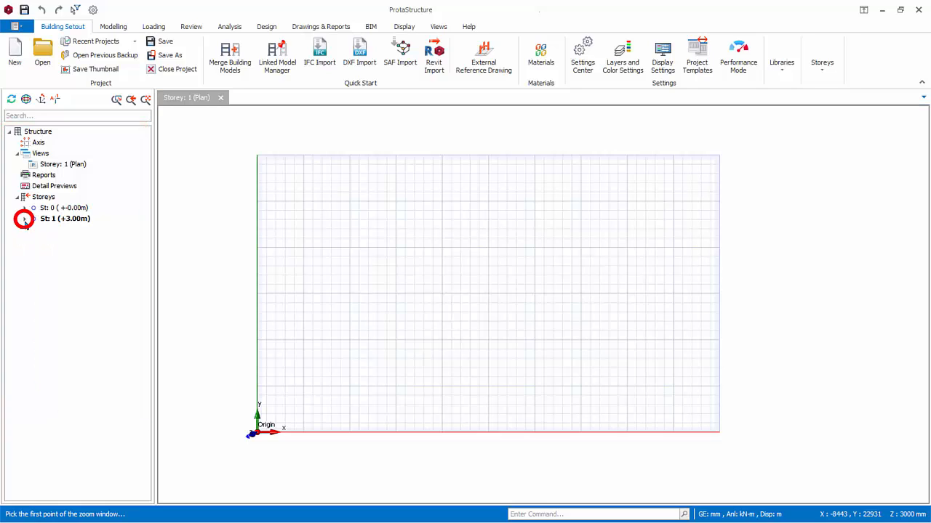
left_click(24, 219)
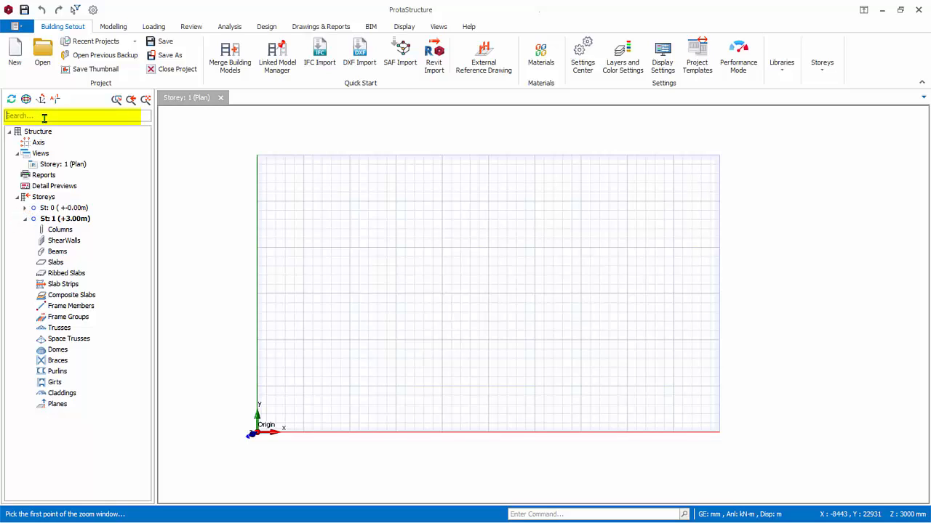
type("1")
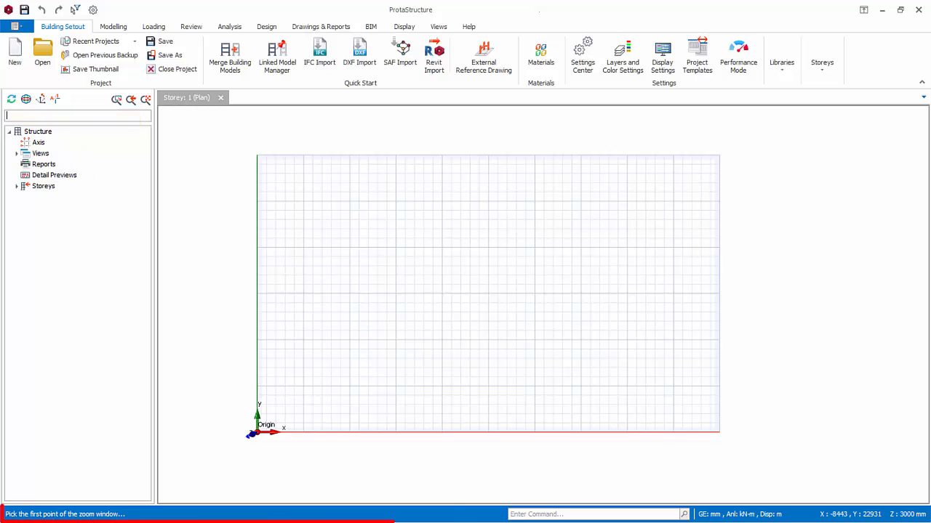
mouse_move(335, 456)
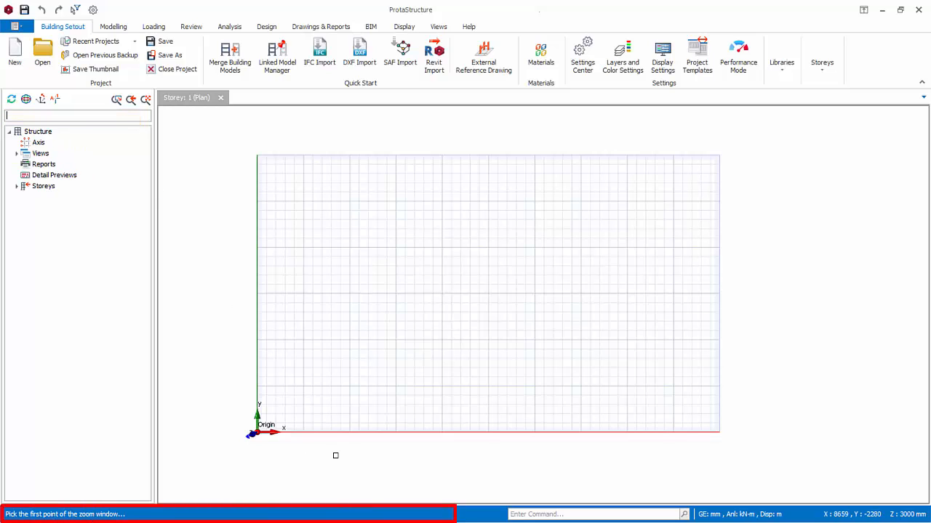
mouse_move(234, 408)
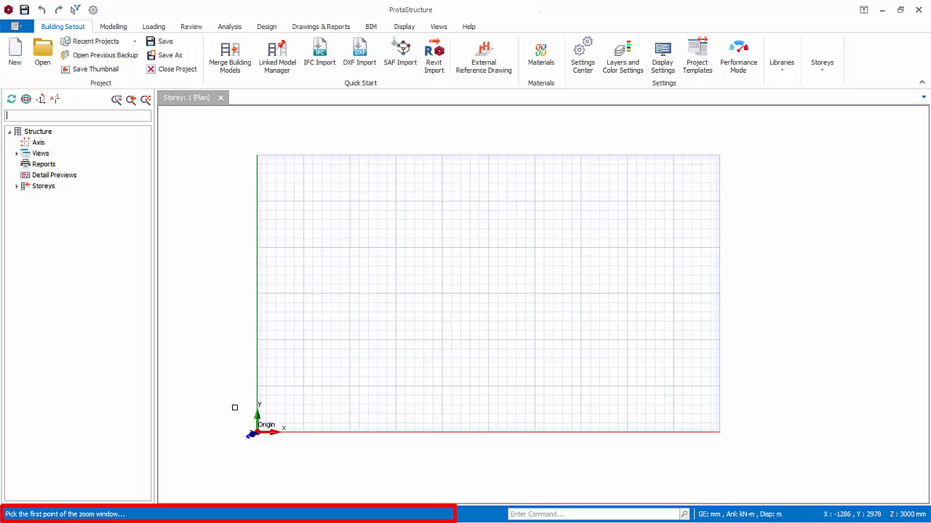
mouse_move(275, 407)
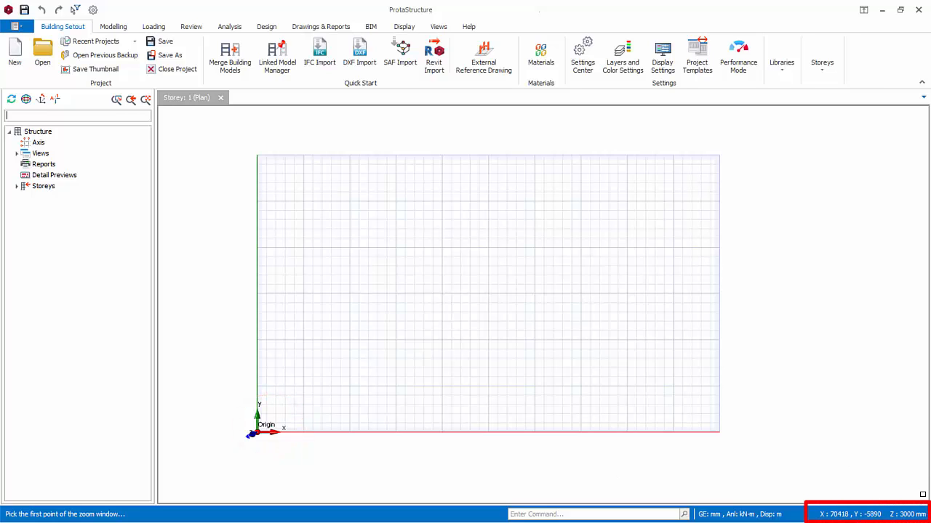
mouse_move(673, 316)
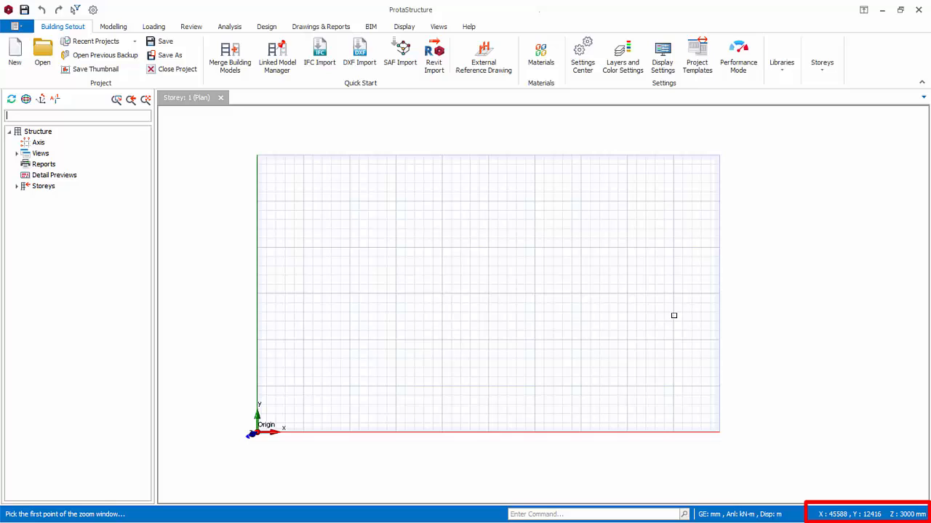
mouse_move(706, 377)
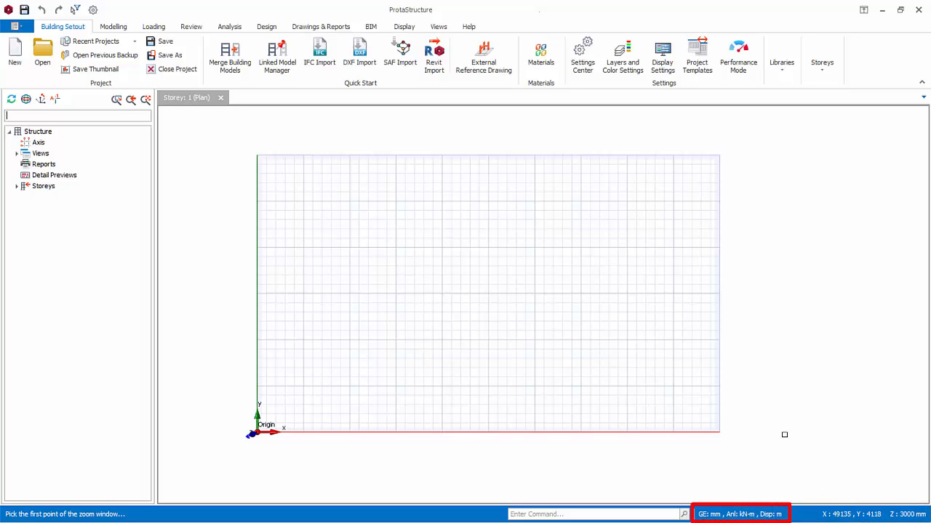
mouse_move(792, 514)
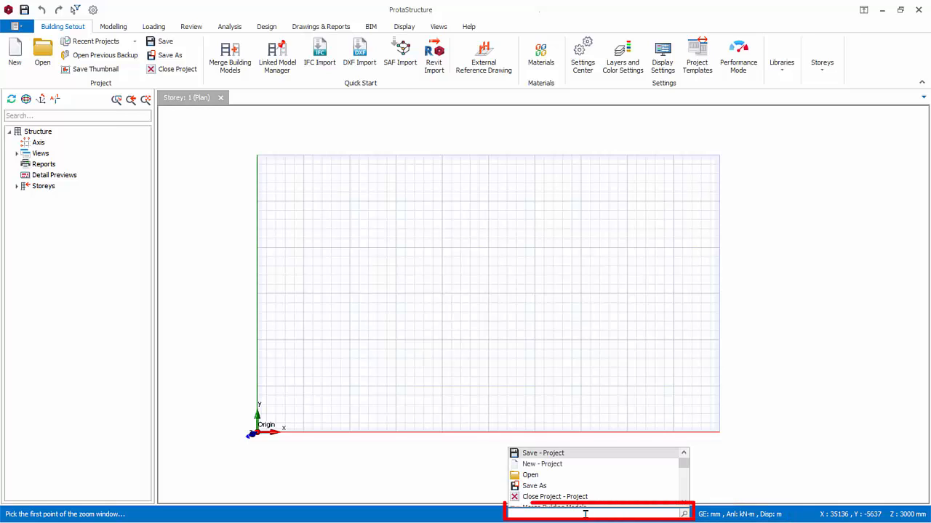
- Enter the letter s in the Enter Command box
type("s")
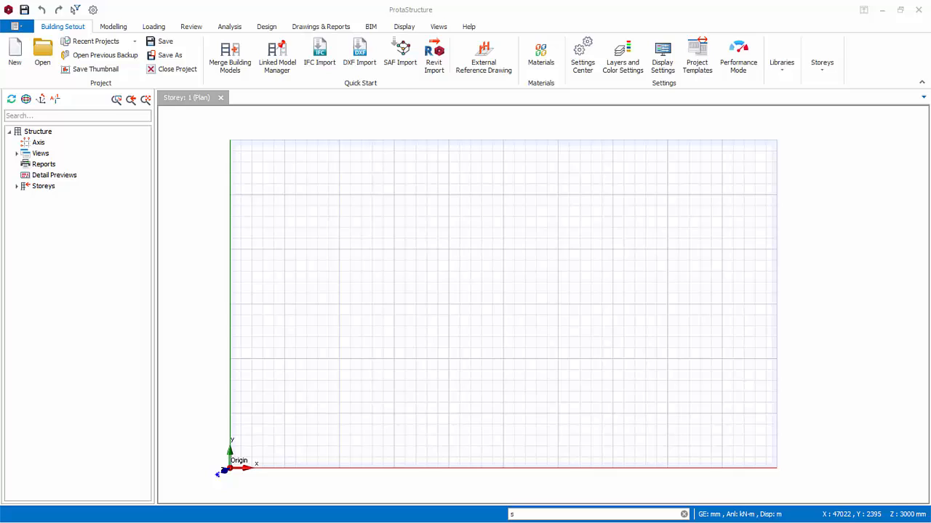
mouse_move(802, 180)
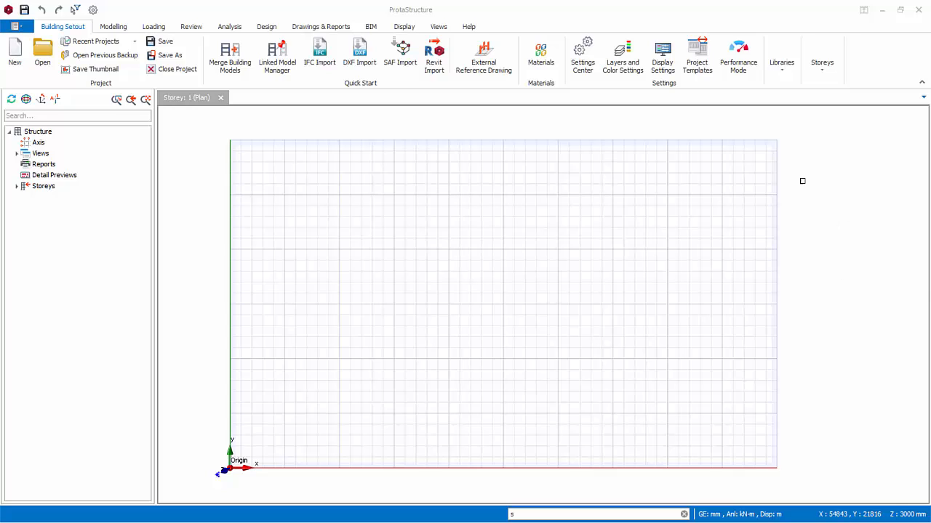
mouse_move(582, 58)
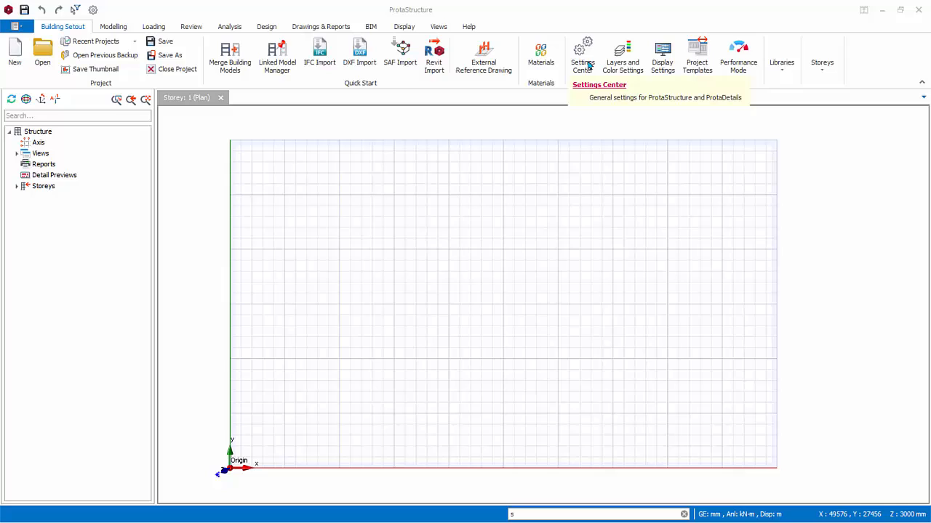
mouse_move(583, 58)
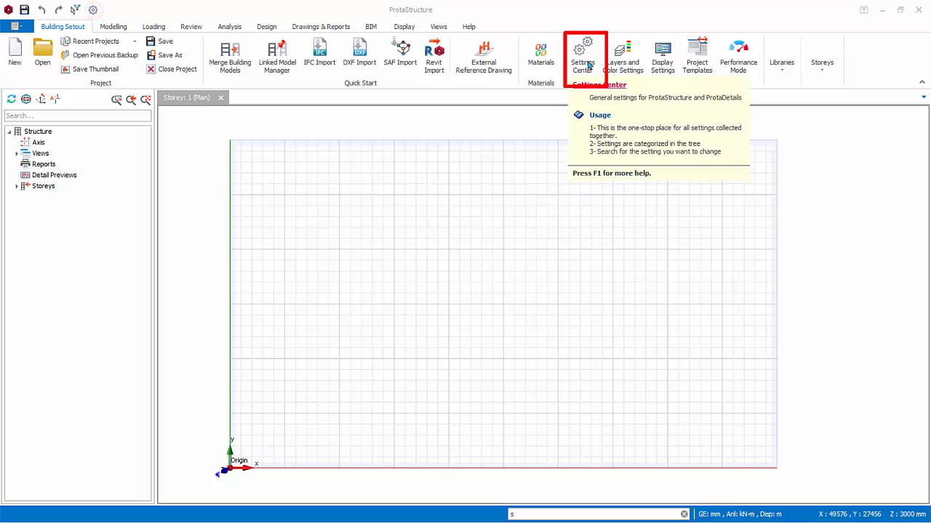
- Open Settings Center on the Codes page listing the Singapore Eurocode design codes
left_click(583, 57)
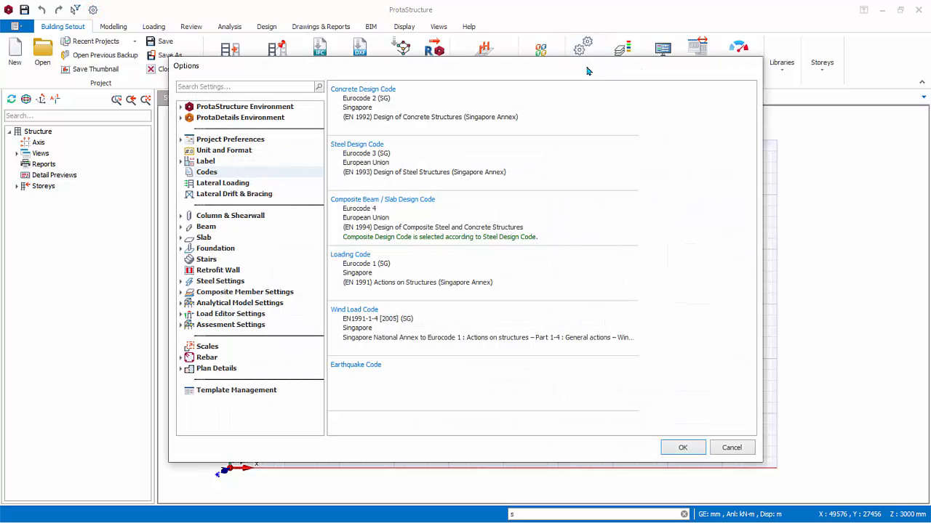
mouse_move(466, 148)
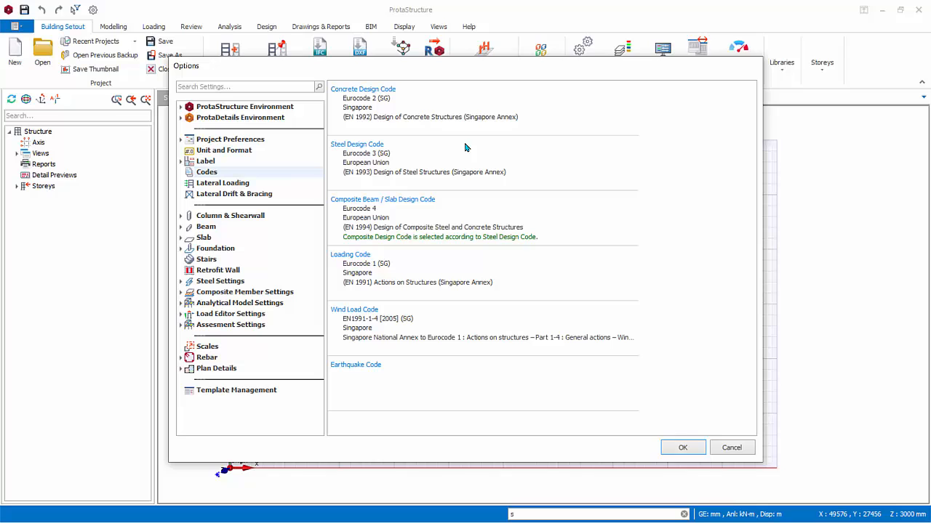
mouse_move(513, 236)
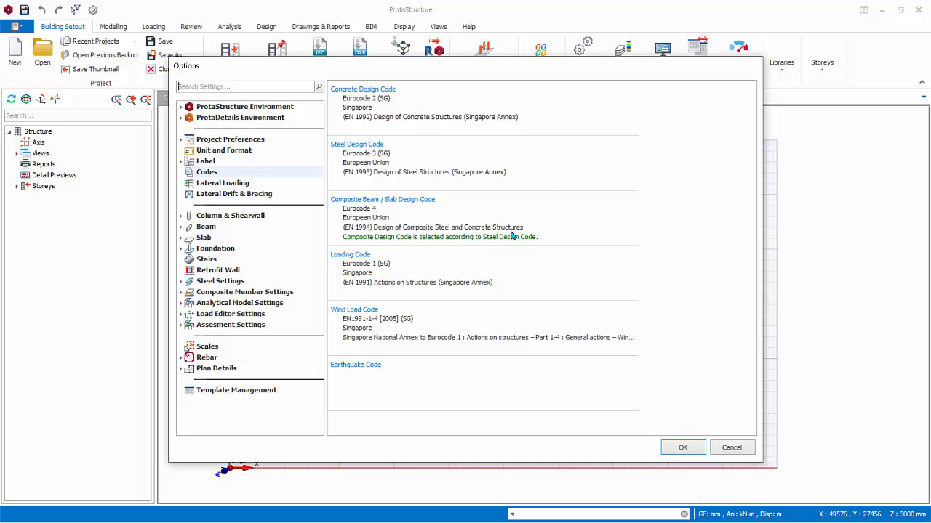
- View ProtaStructure Environment > General: angle/length steps, autosave, backups and theme
left_click(181, 106)
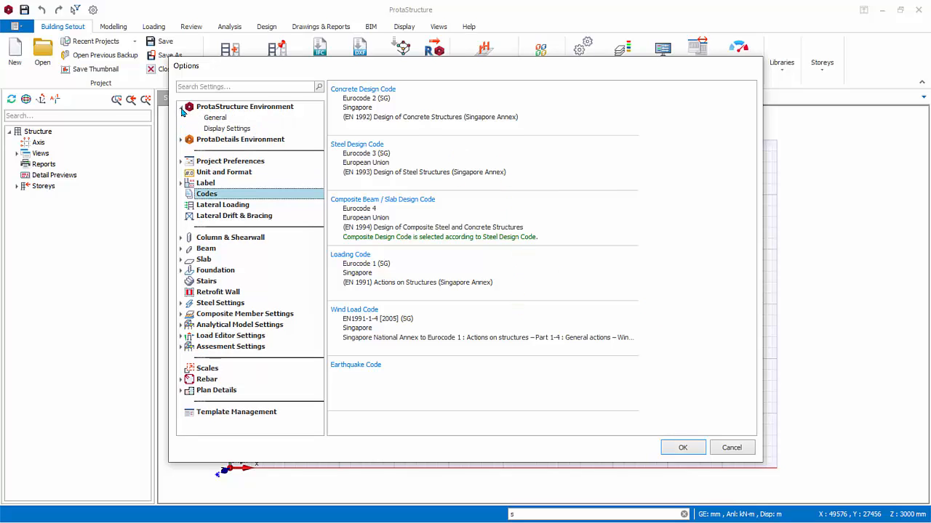
left_click(214, 117)
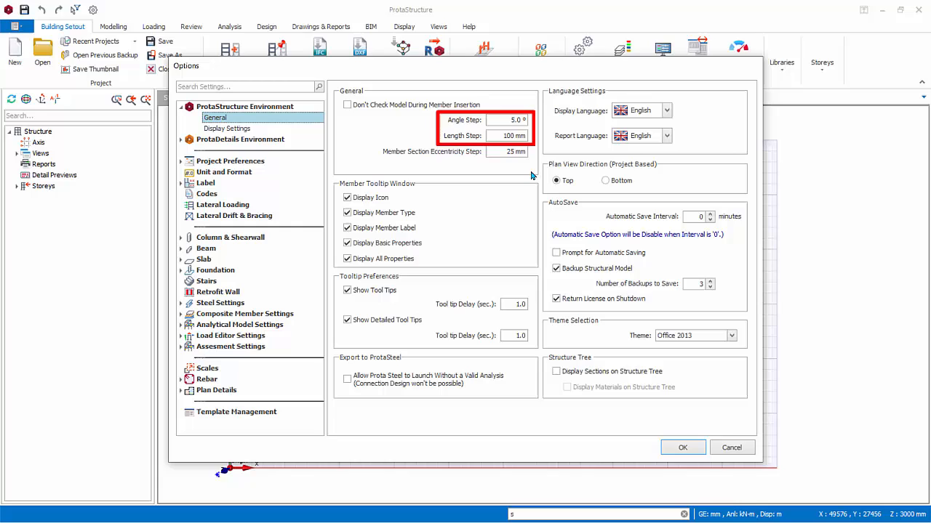
mouse_move(536, 173)
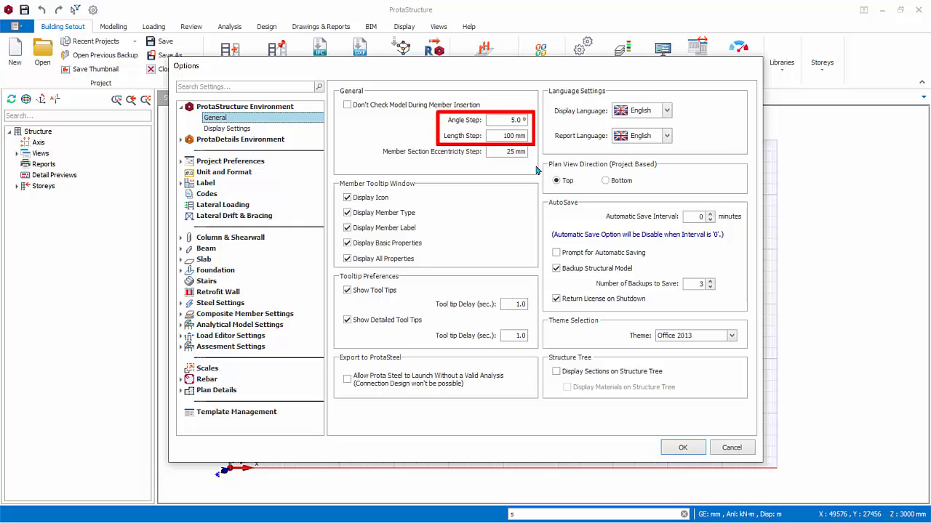
mouse_move(882, 220)
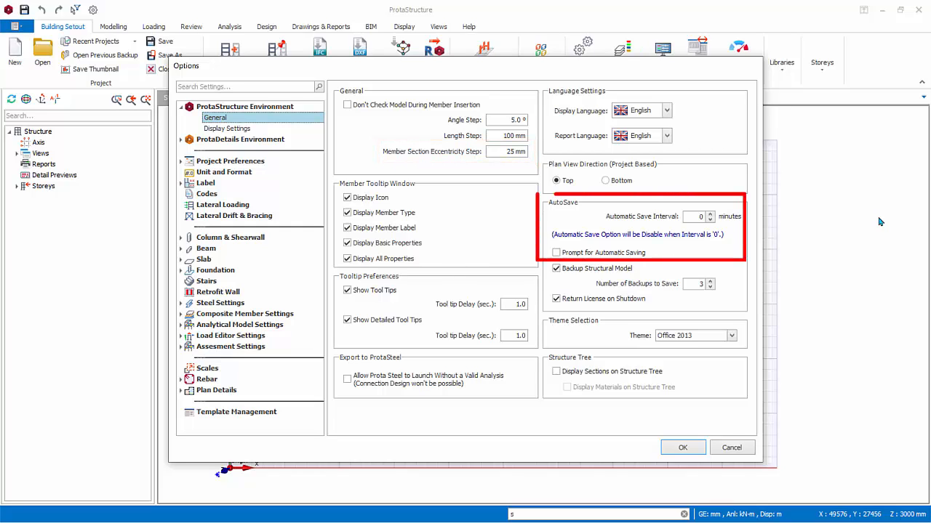
mouse_move(812, 240)
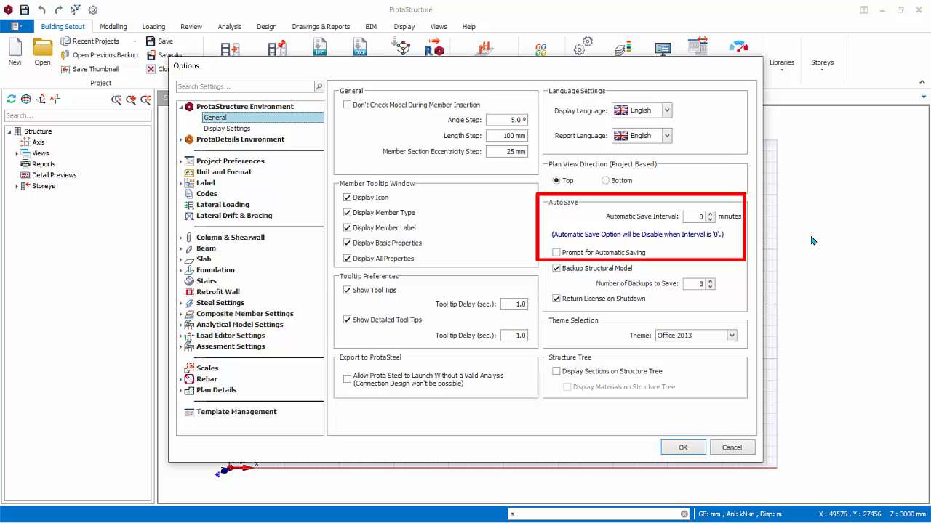
mouse_move(773, 235)
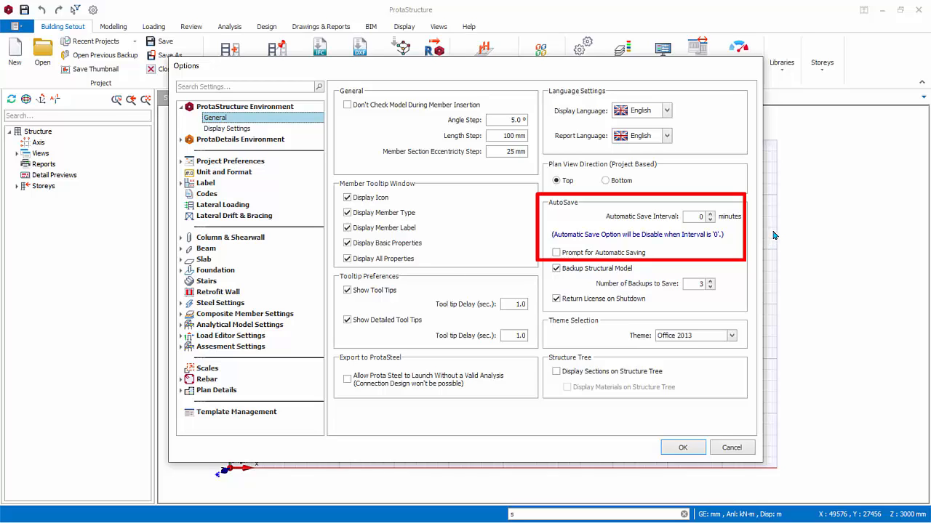
mouse_move(760, 226)
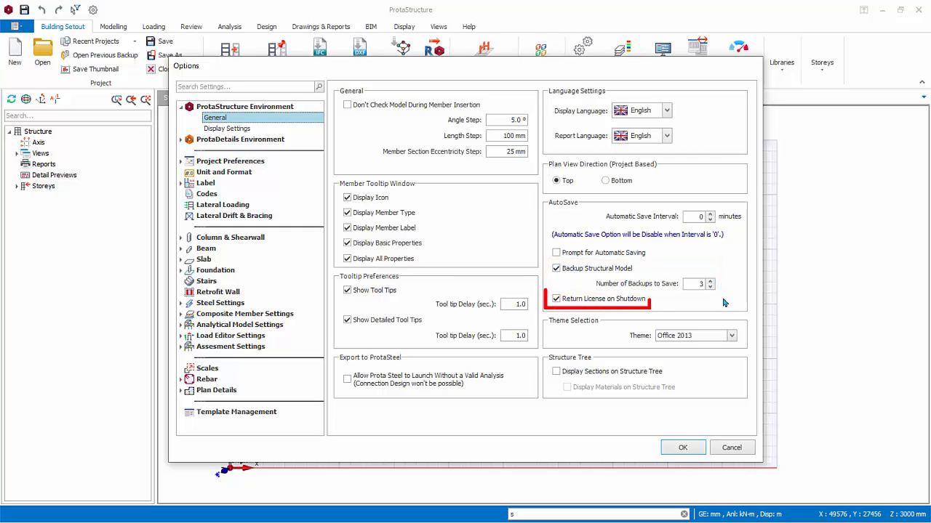
left_click(556, 298)
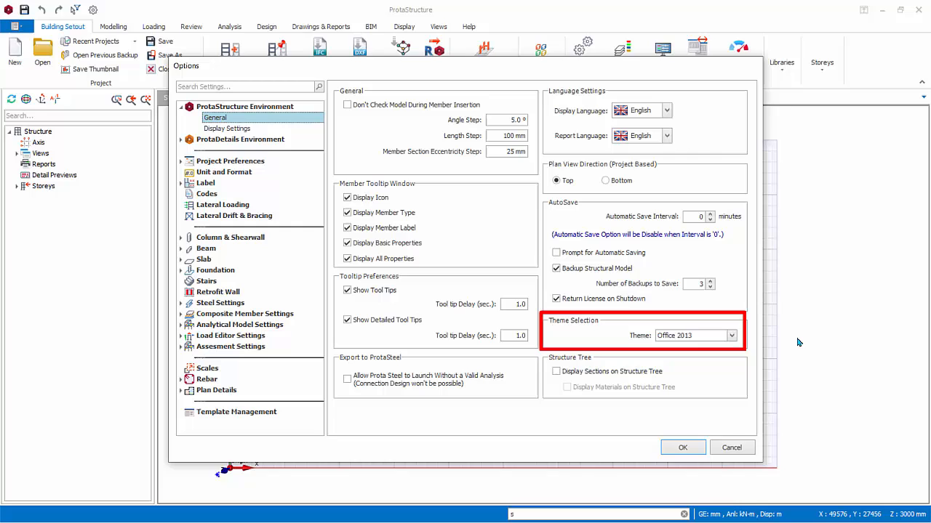
mouse_move(749, 345)
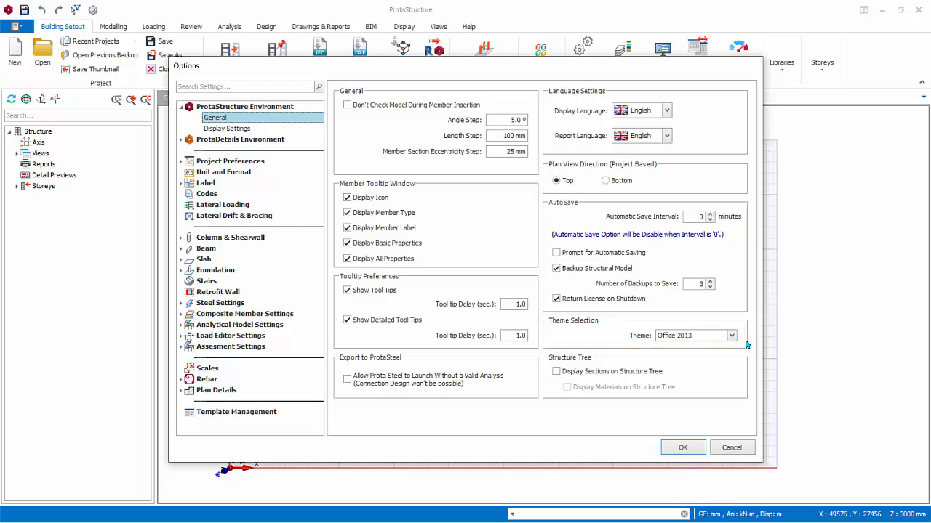
- View the environment Display Settings colors, grid values and Object Snap toggles
left_click(226, 129)
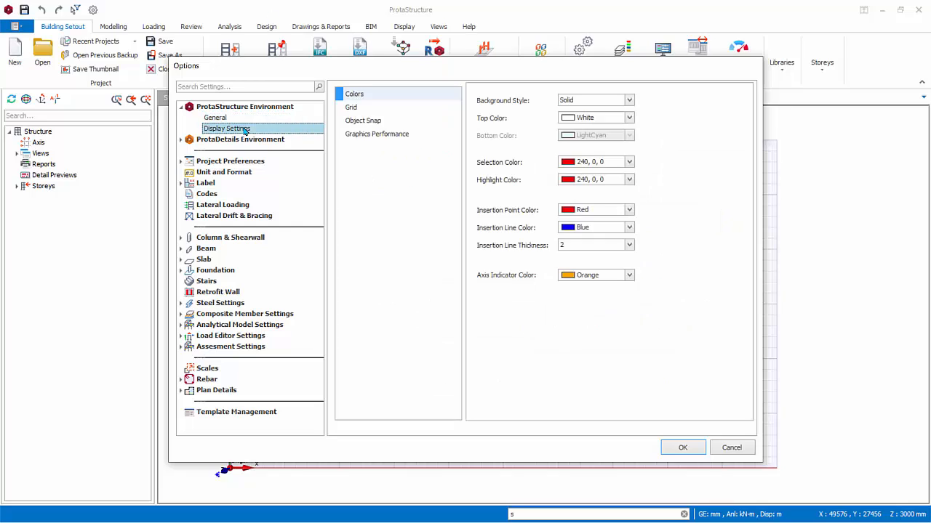
mouse_move(489, 197)
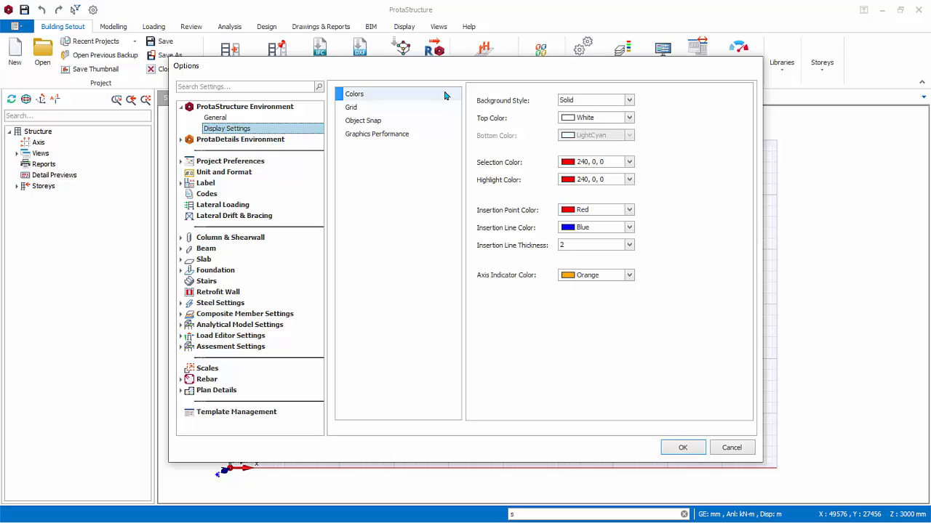
left_click(351, 107)
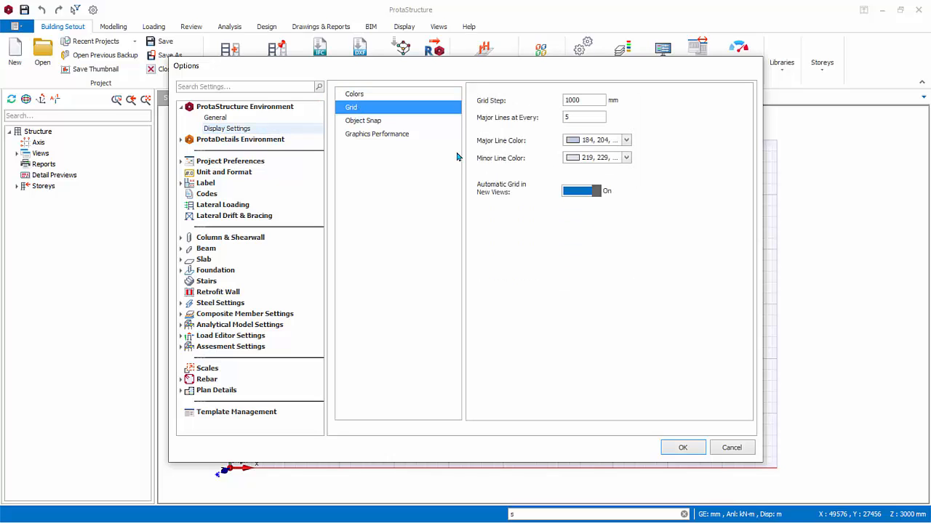
mouse_move(496, 112)
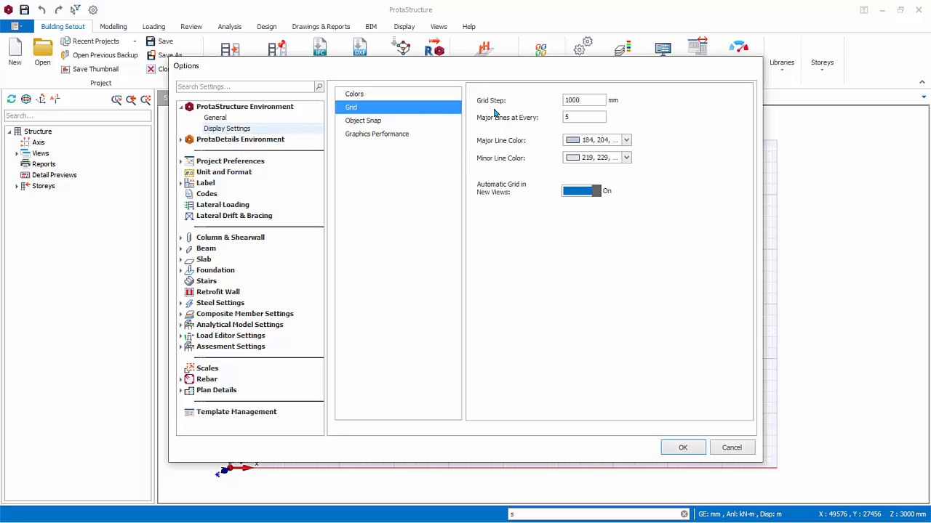
left_click(363, 120)
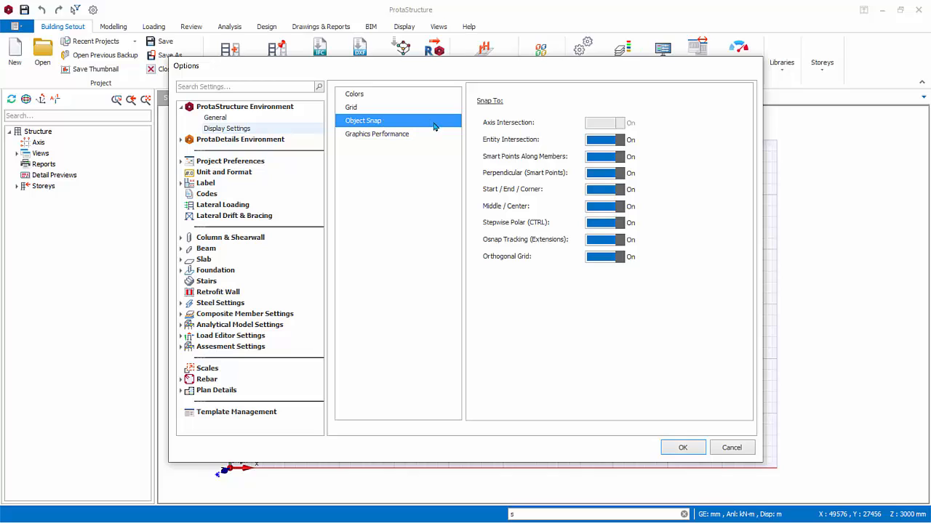
mouse_move(451, 130)
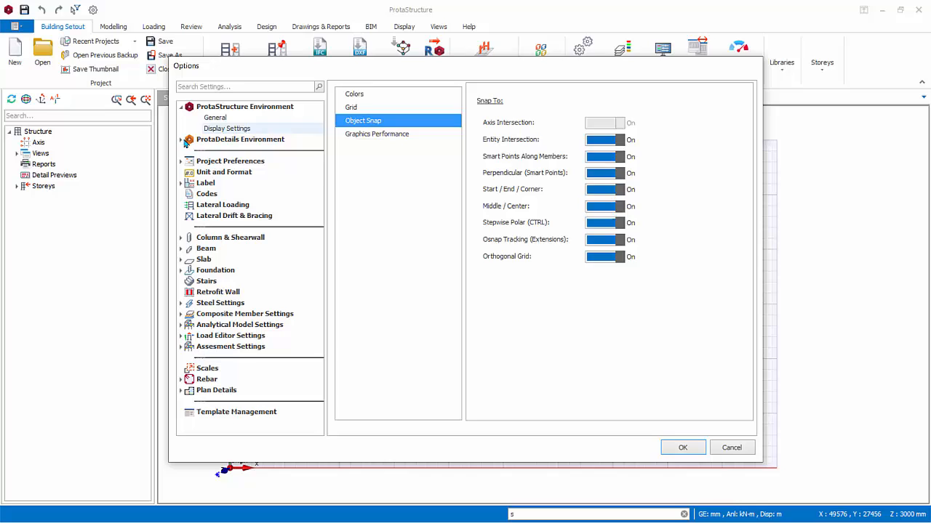
- Step through ProtaDetails Mouse and Cursor, Default Line Weight, Object Snap and Other pages
left_click(240, 139)
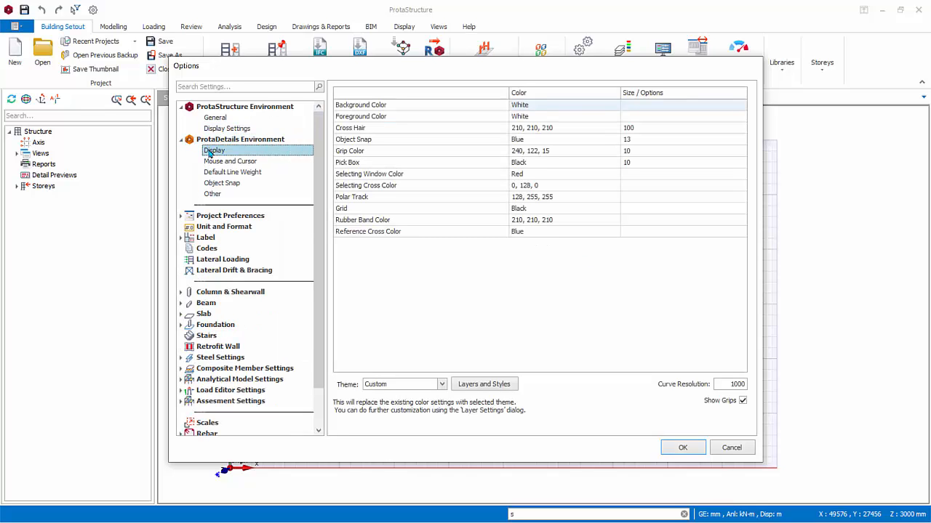
left_click(229, 160)
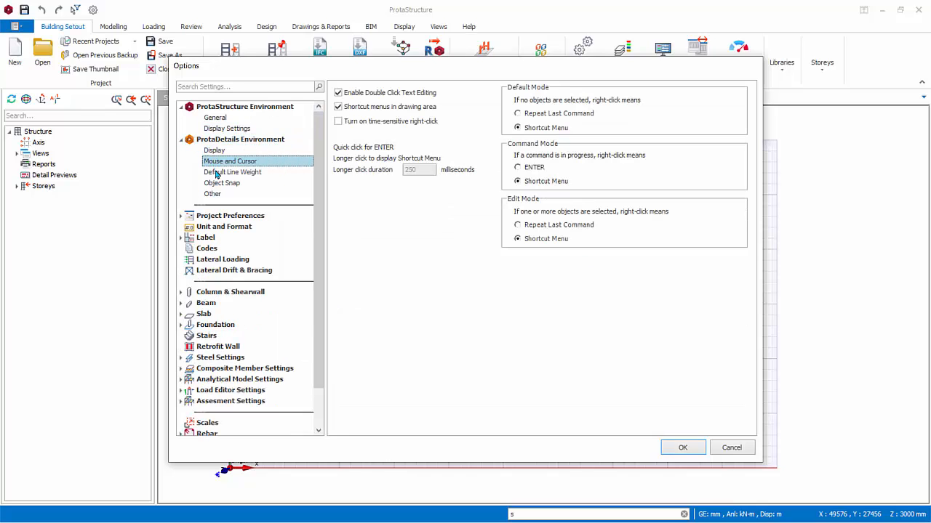
left_click(232, 171)
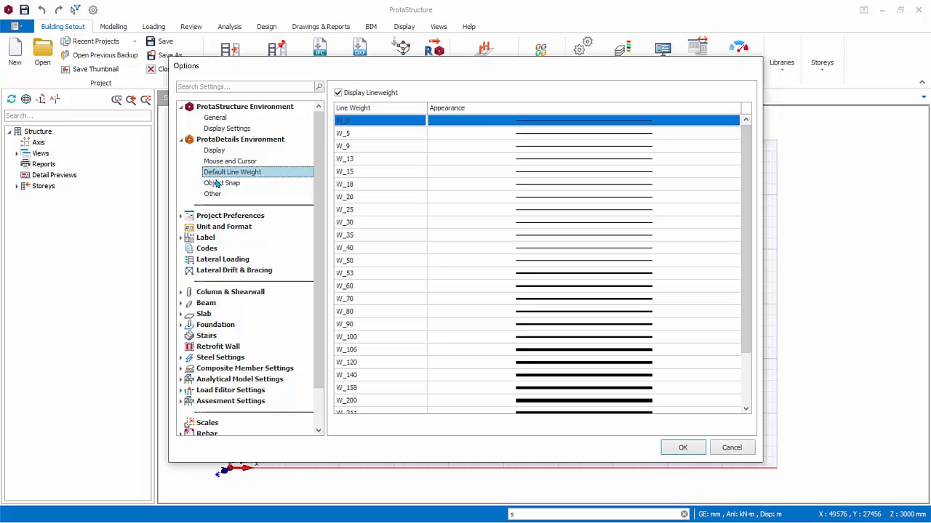
left_click(221, 183)
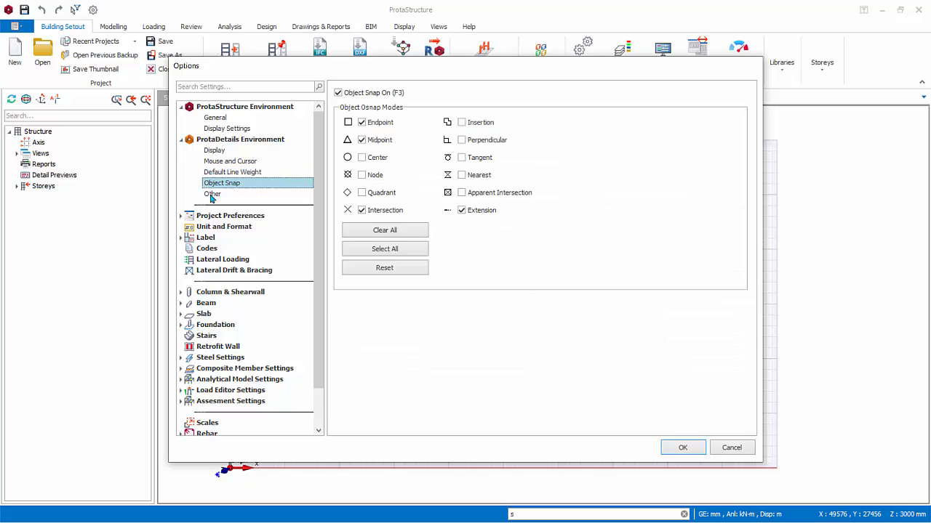
left_click(212, 193)
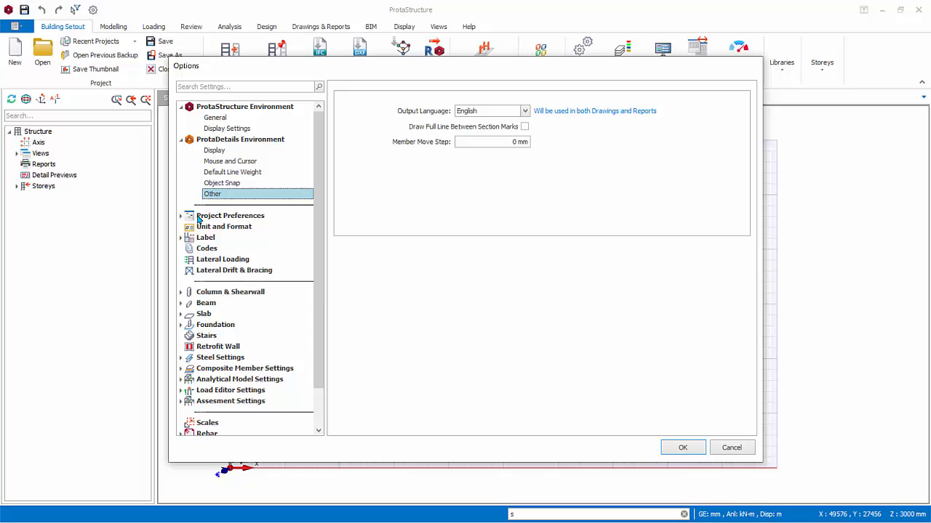
- View Project Preferences Title fields and member statistics chart, then type notes on Notes
left_click(229, 215)
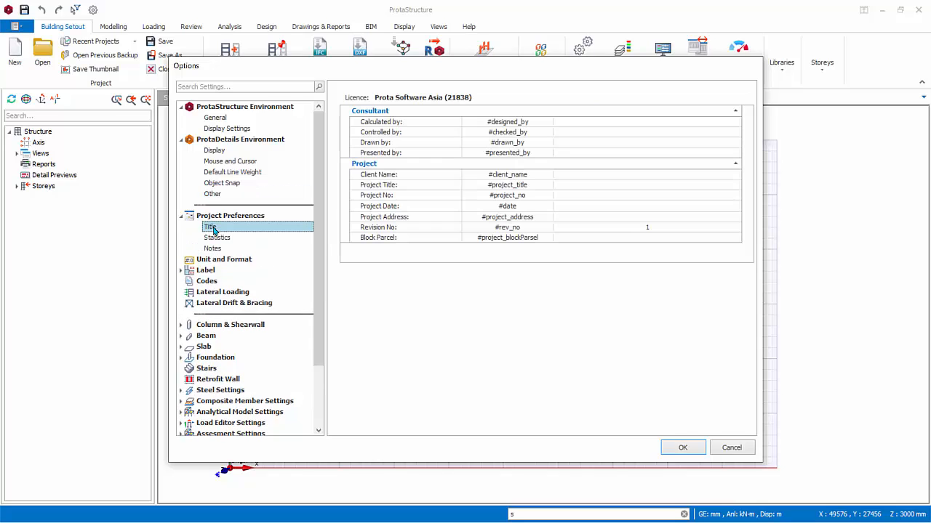
mouse_move(269, 232)
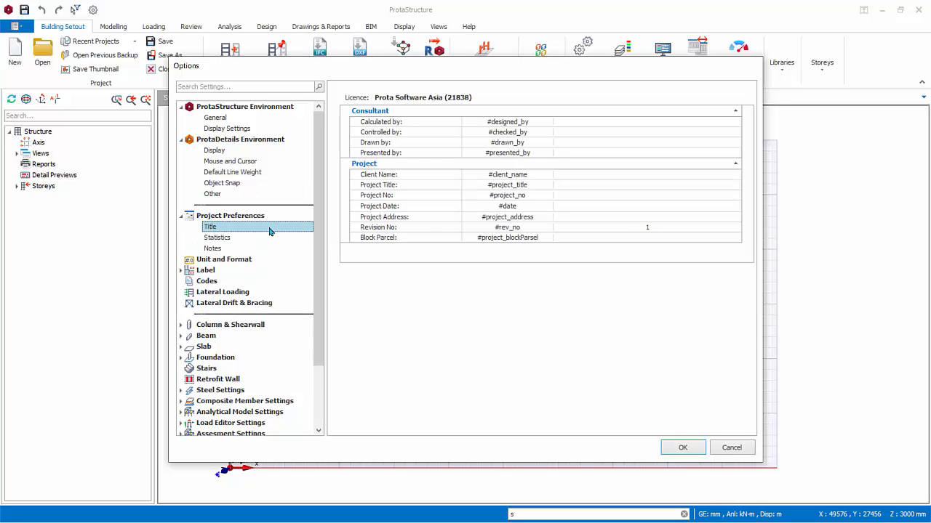
left_click(217, 238)
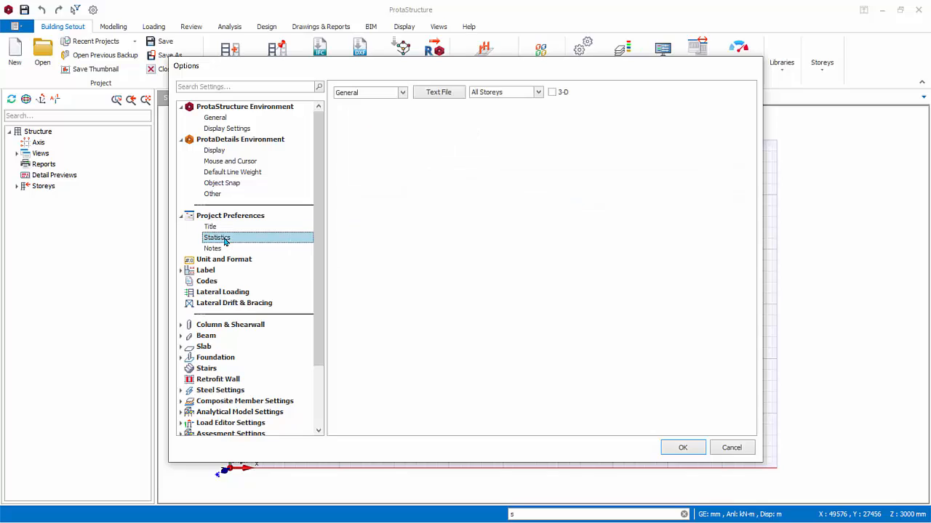
left_click(216, 238)
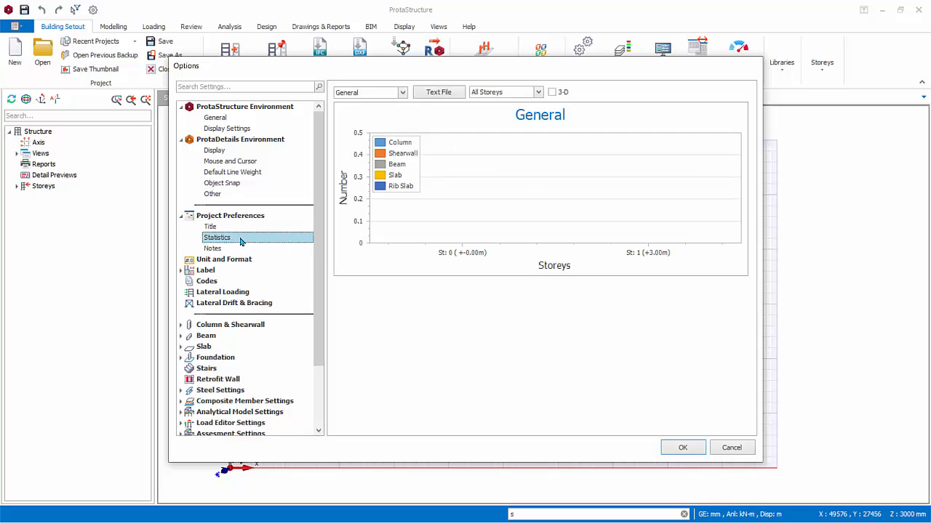
mouse_move(218, 253)
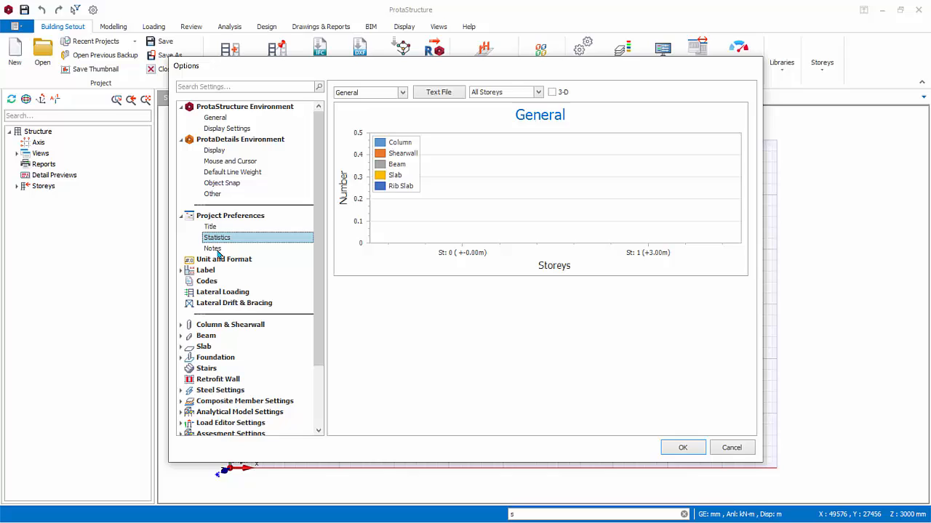
left_click(212, 248)
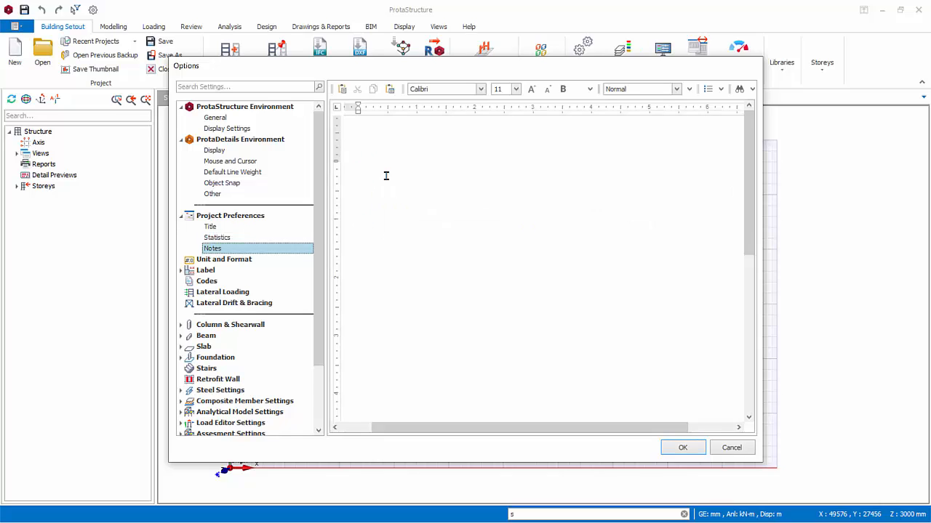
type("tr")
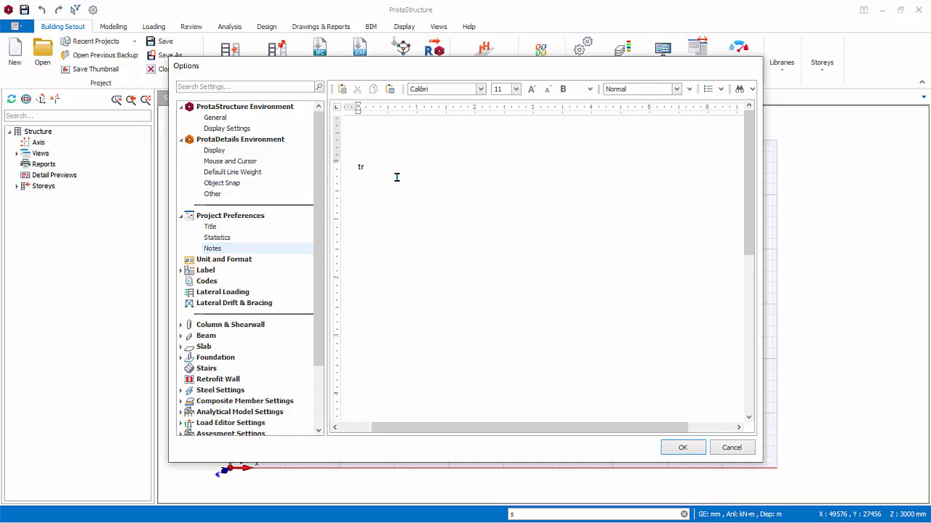
- Page through Unit and Format, Label Settings and Label Templates, landing on the Codes page
left_click(224, 259)
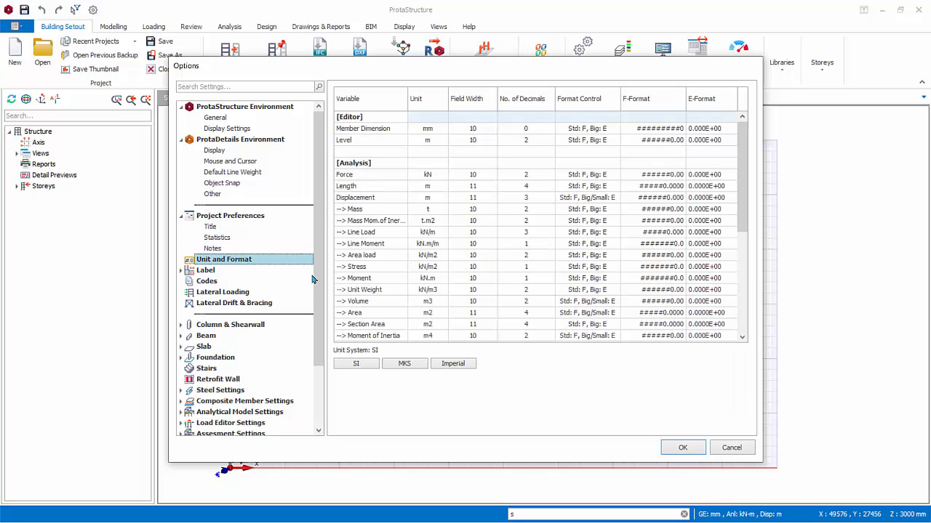
mouse_move(269, 266)
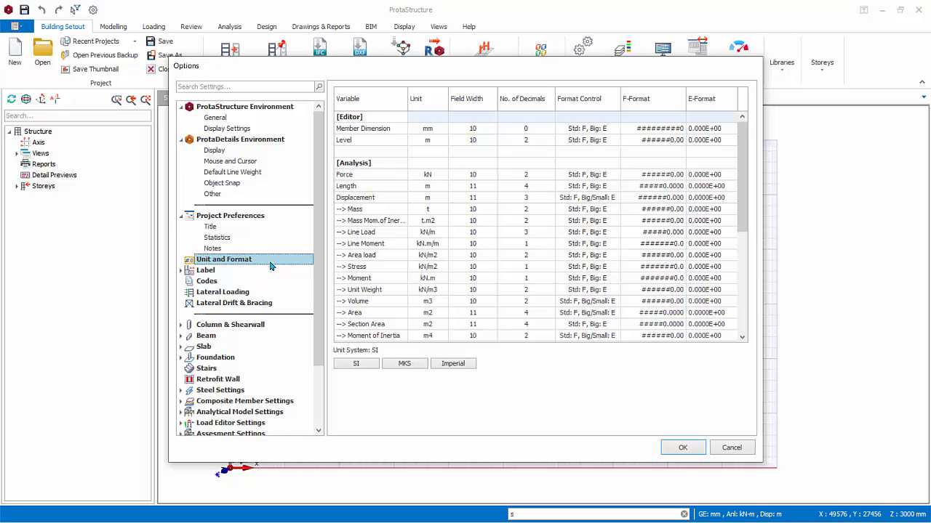
mouse_move(212, 273)
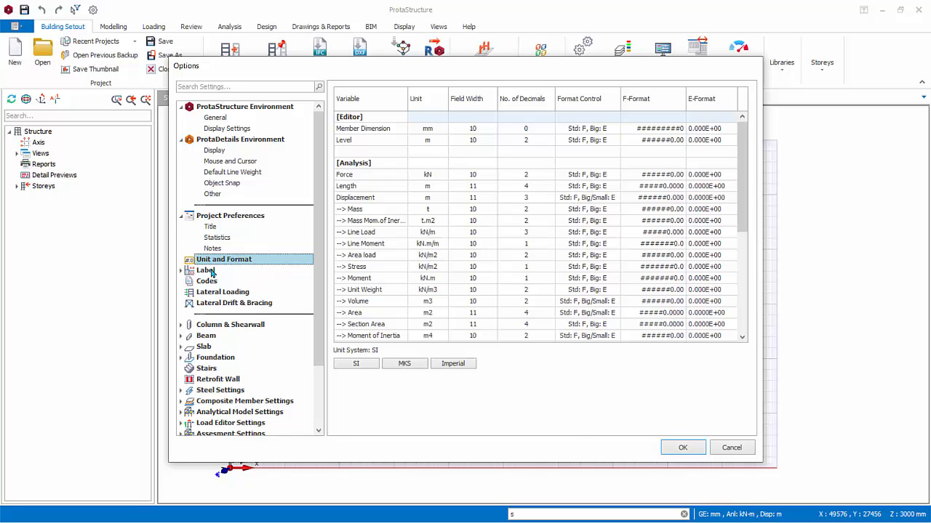
left_click(206, 270)
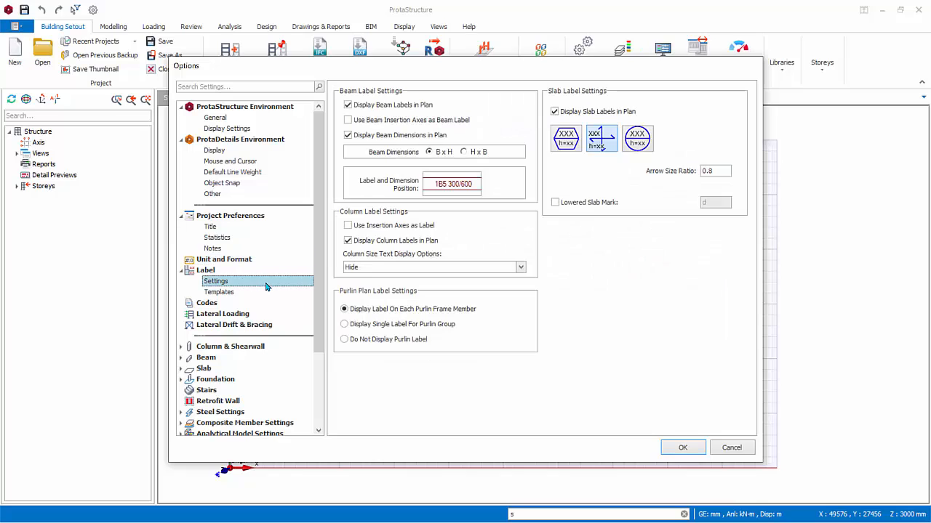
mouse_move(223, 296)
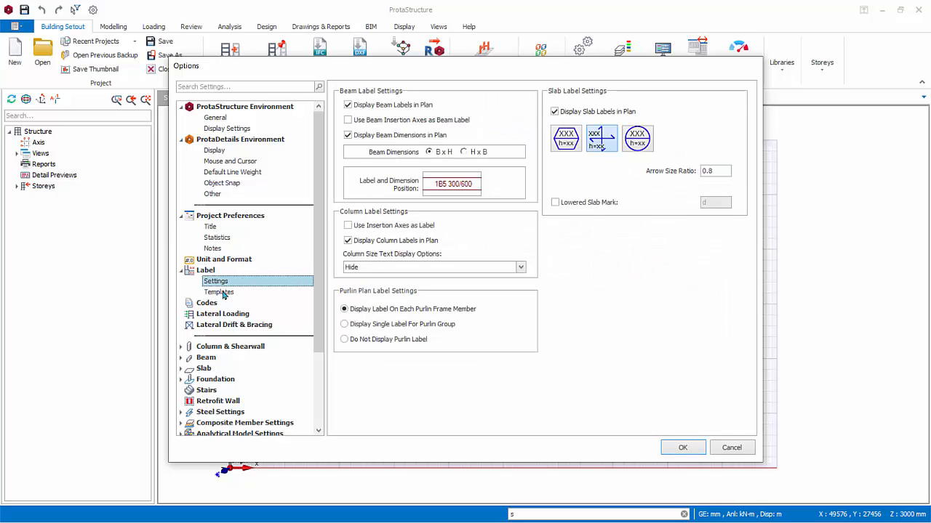
left_click(219, 291)
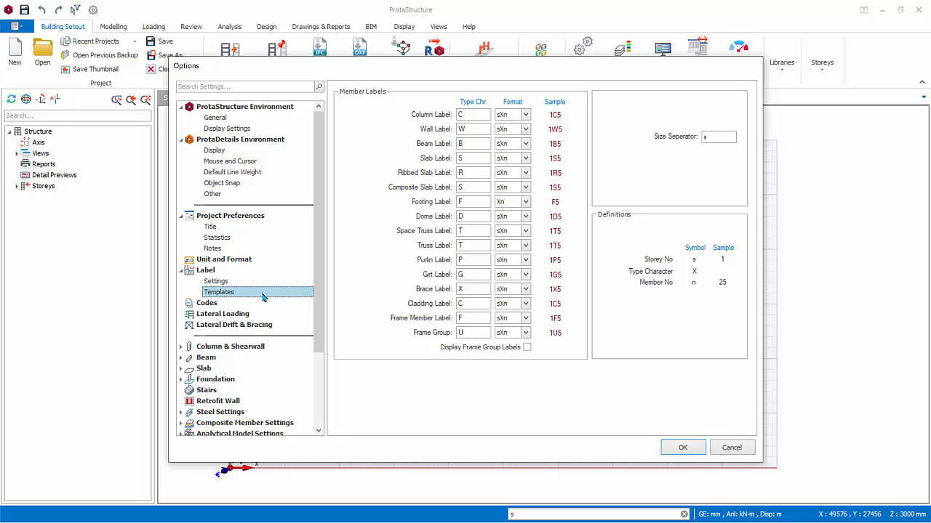
left_click(207, 302)
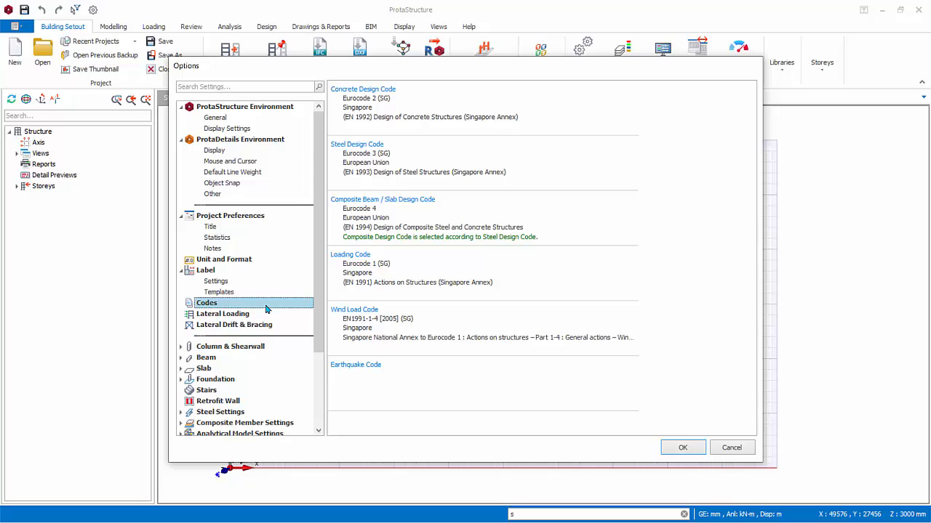
- Review Lateral Loading factors, then the column and wall Lateral Drift & Bracing settings
left_click(222, 314)
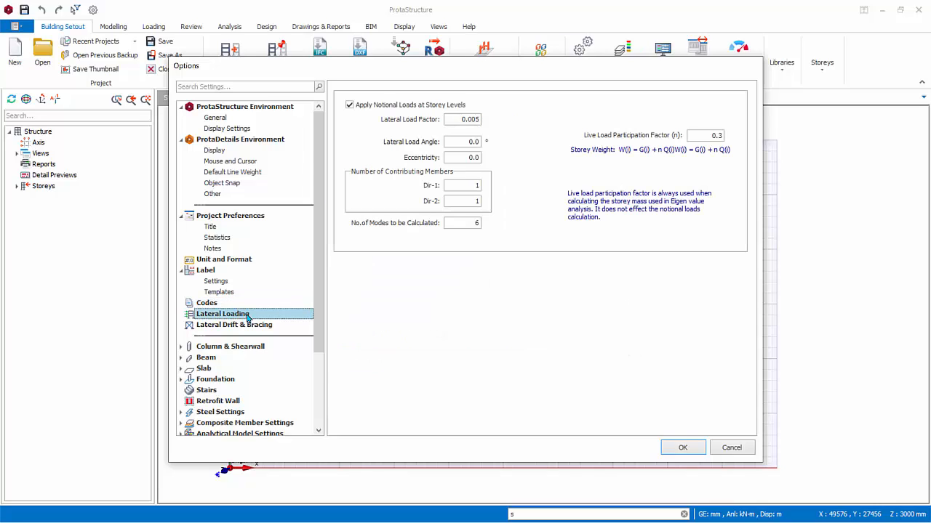
mouse_move(282, 319)
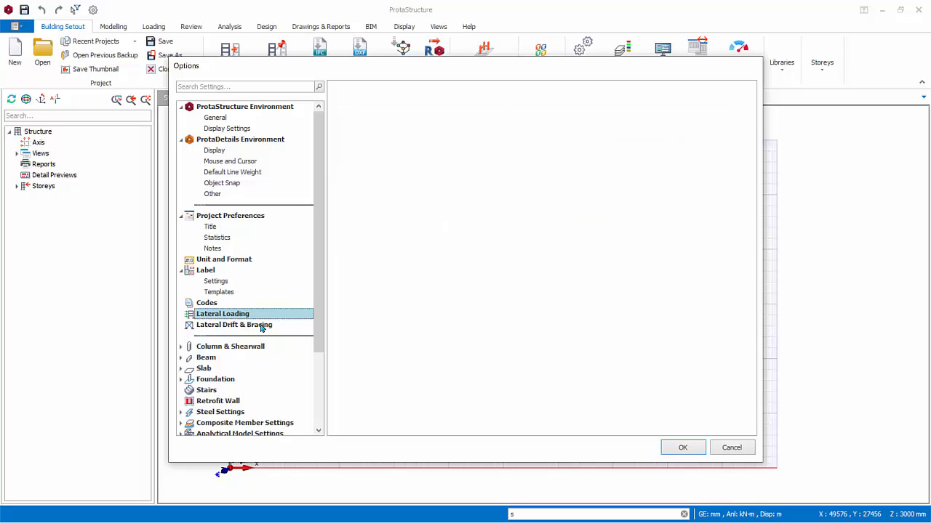
left_click(234, 324)
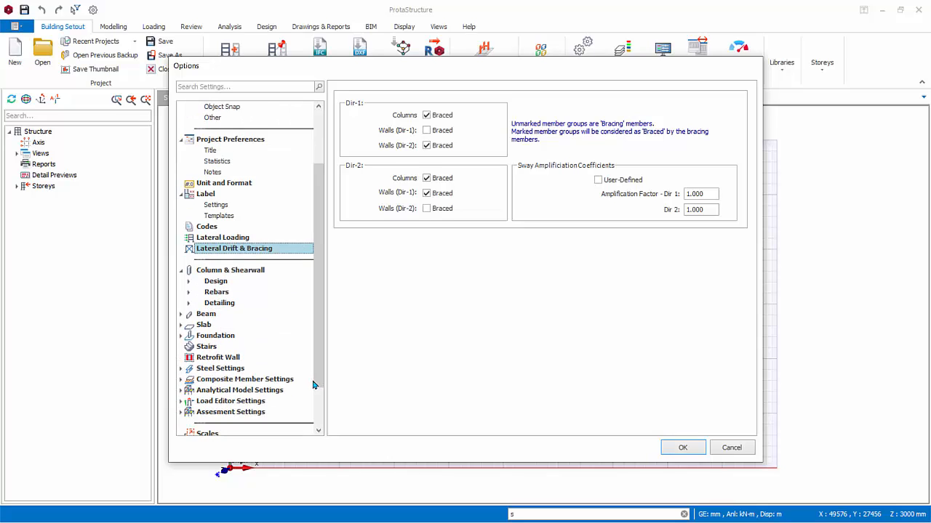
mouse_move(180, 325)
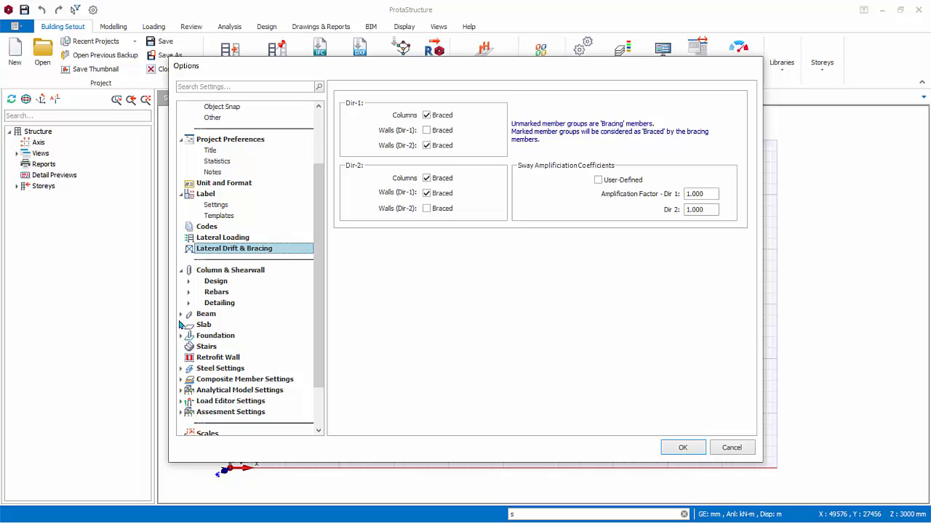
- Expand the Beam, Foundation and Rebar groups, ending on Template Management's regional templates
left_click(188, 313)
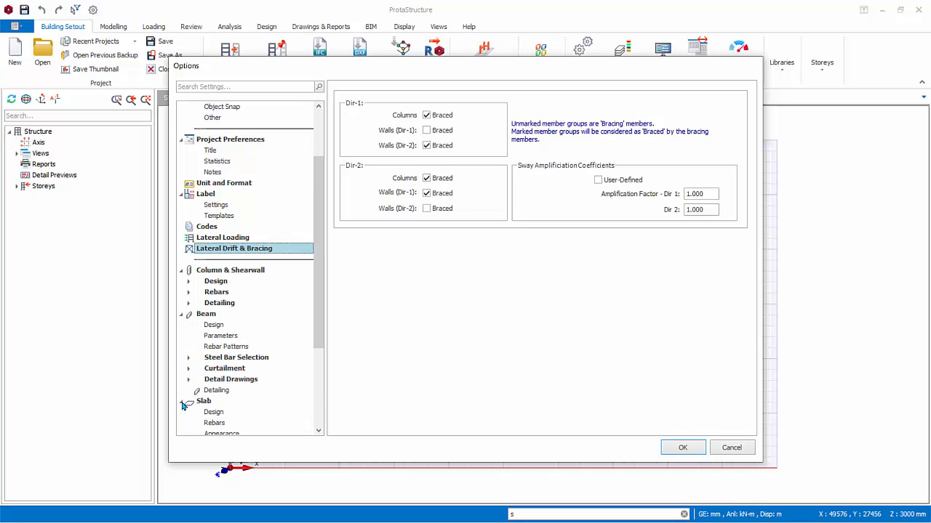
scroll("down", 3)
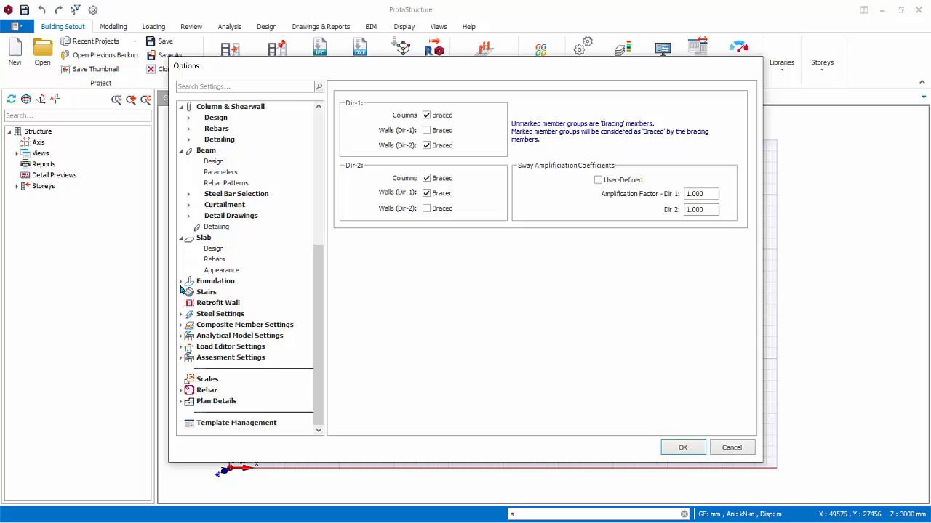
left_click(181, 280)
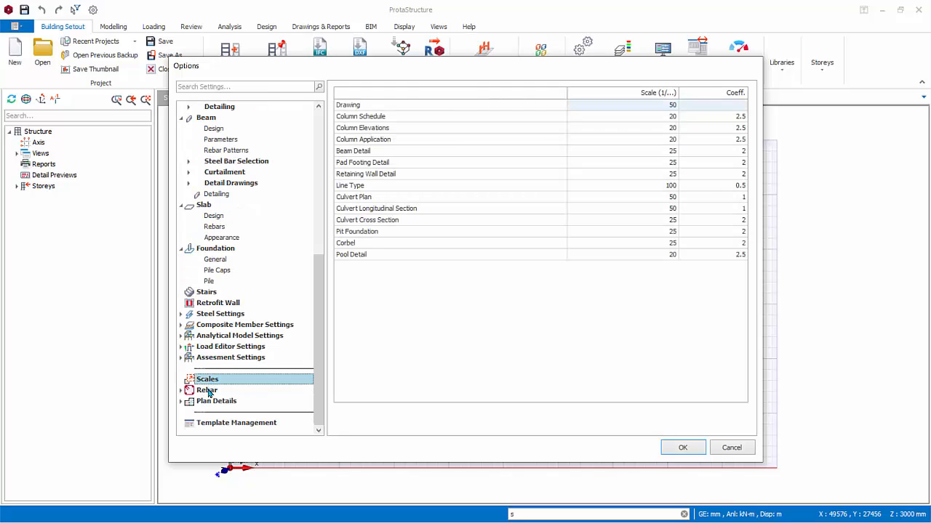
left_click(206, 391)
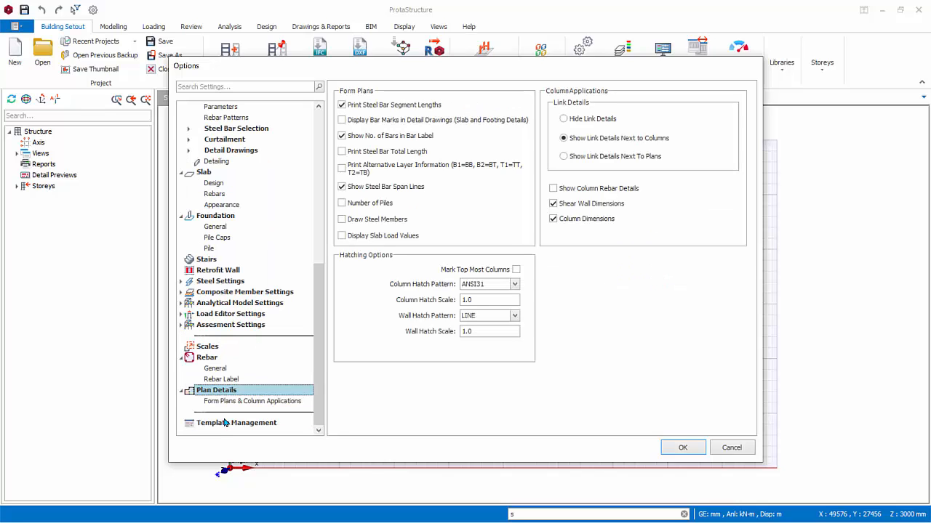
left_click(236, 423)
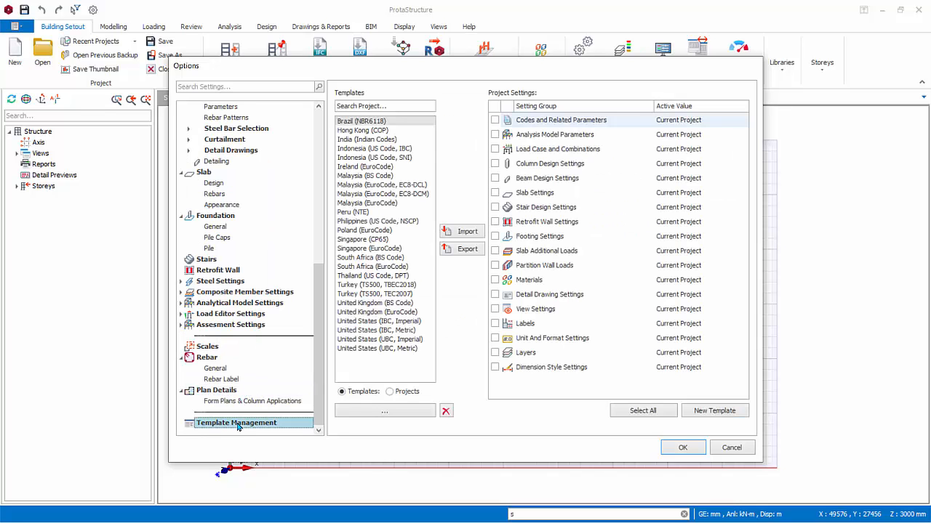